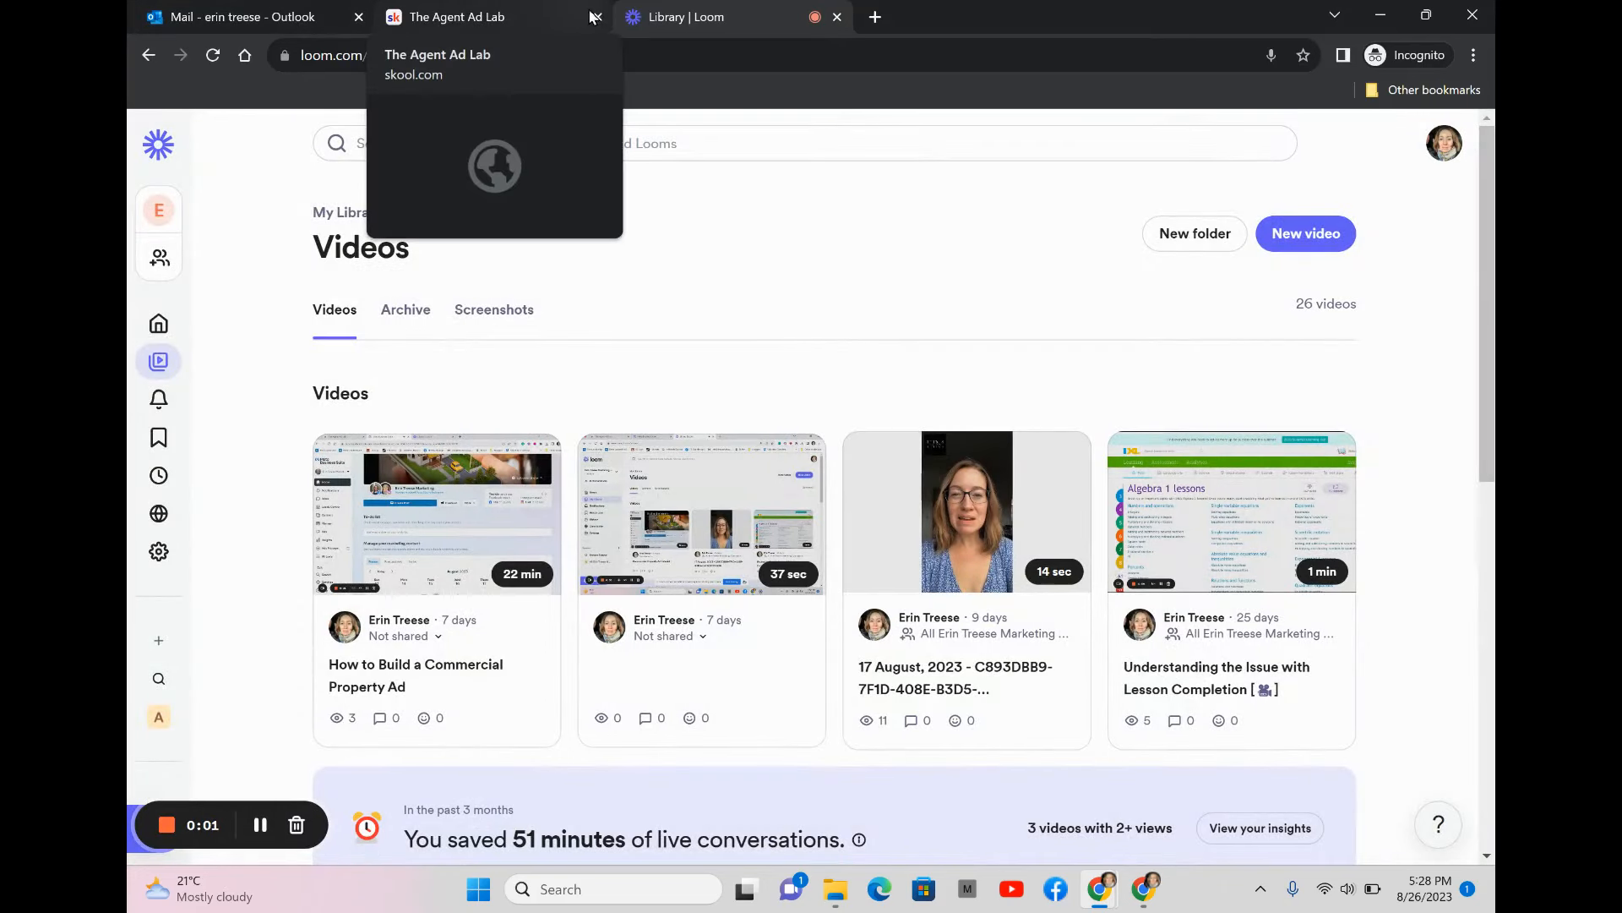
Step: Show The Agent Ad Lab Skool page with its empty invitation sign-up form
{"action": "left_click", "coordinate": [458, 17]}
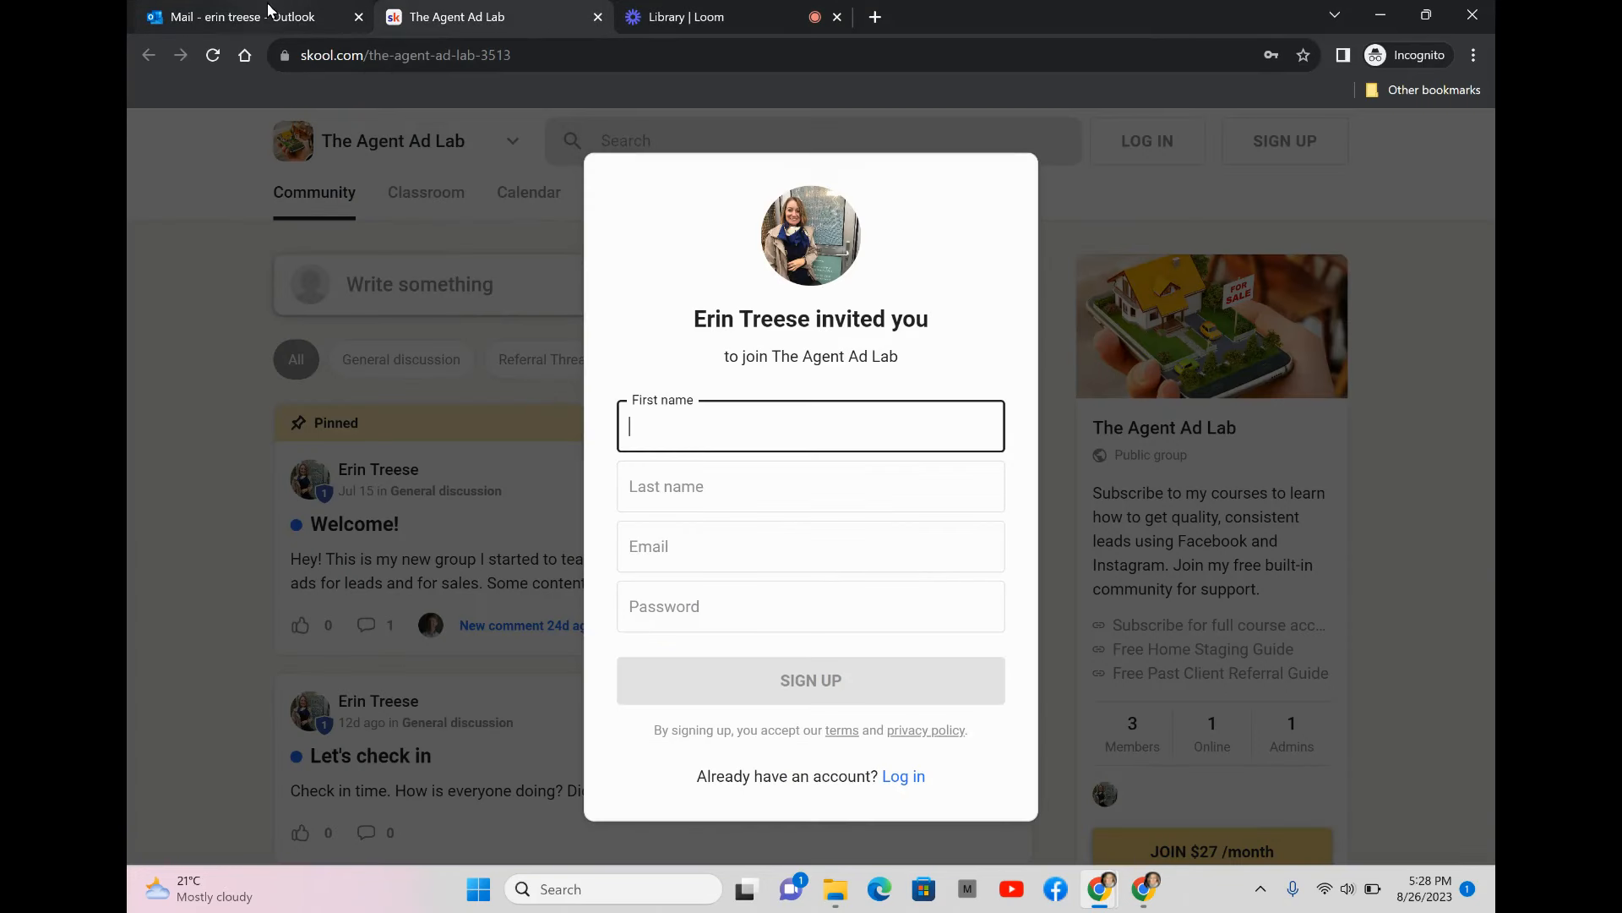
{"action": "mouse_move", "coordinate": [239, 17]}
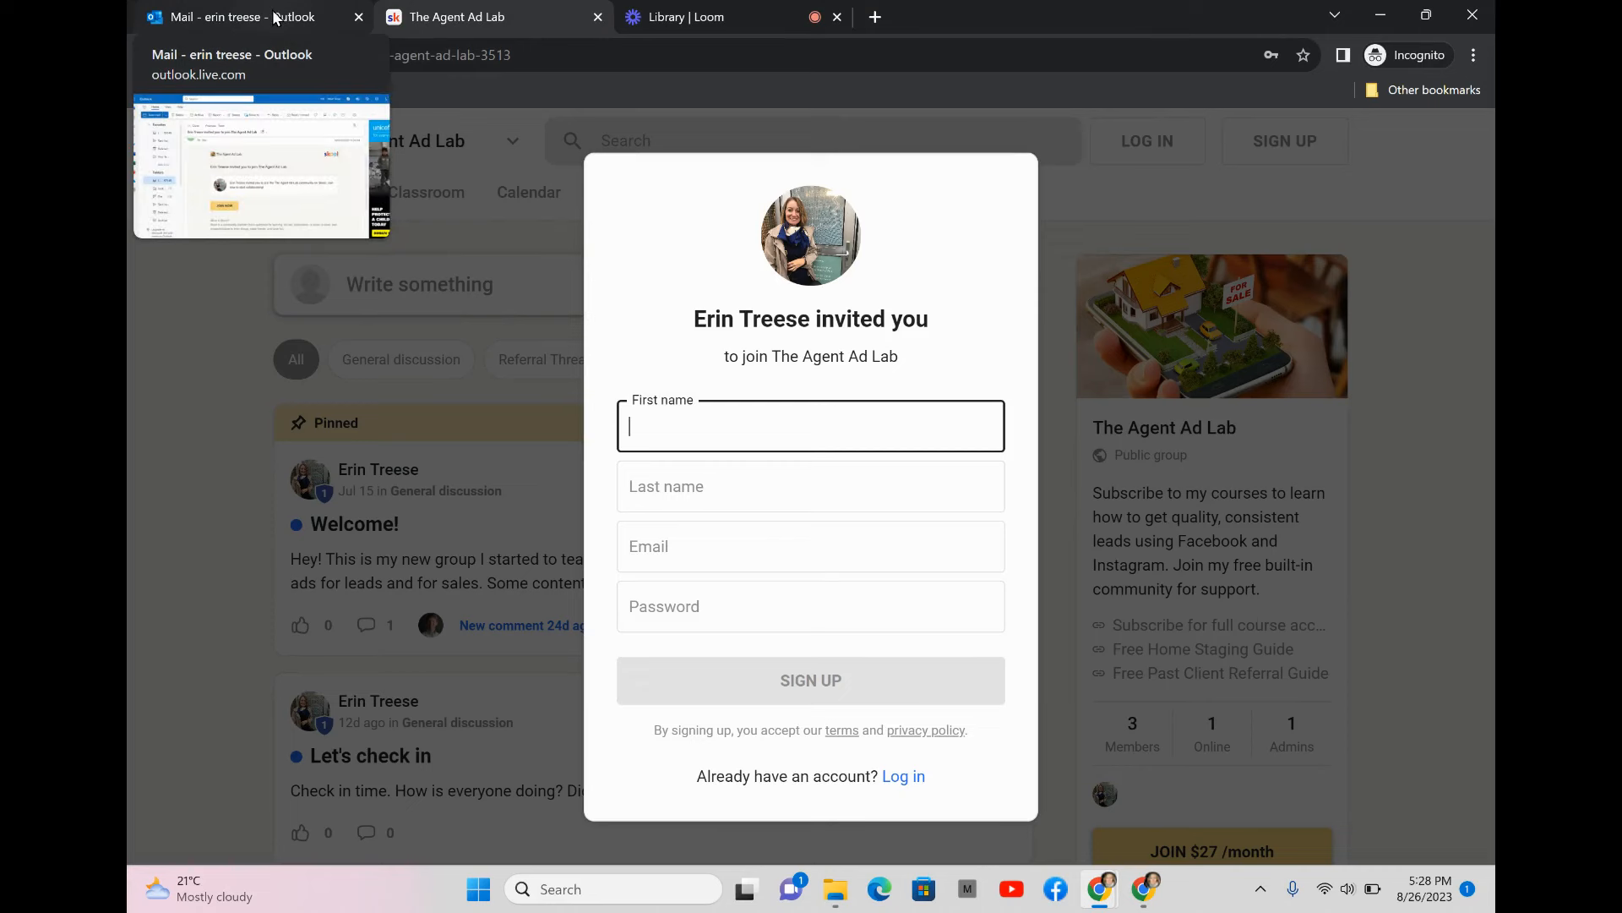
{"action": "left_click", "coordinate": [248, 17]}
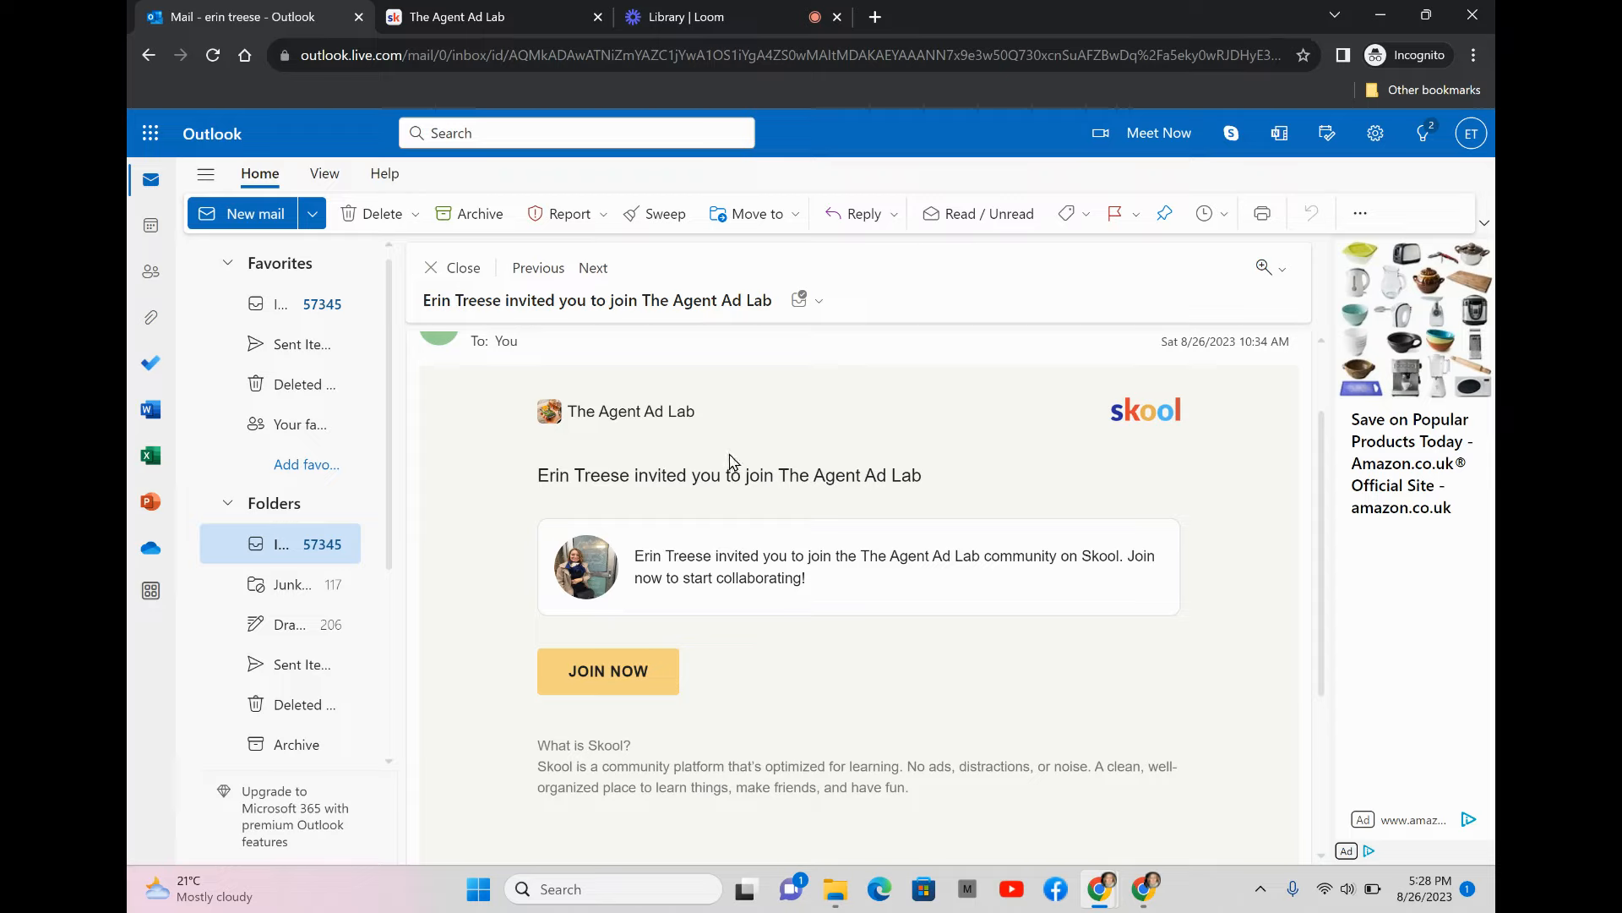
{"action": "mouse_move", "coordinate": [775, 639]}
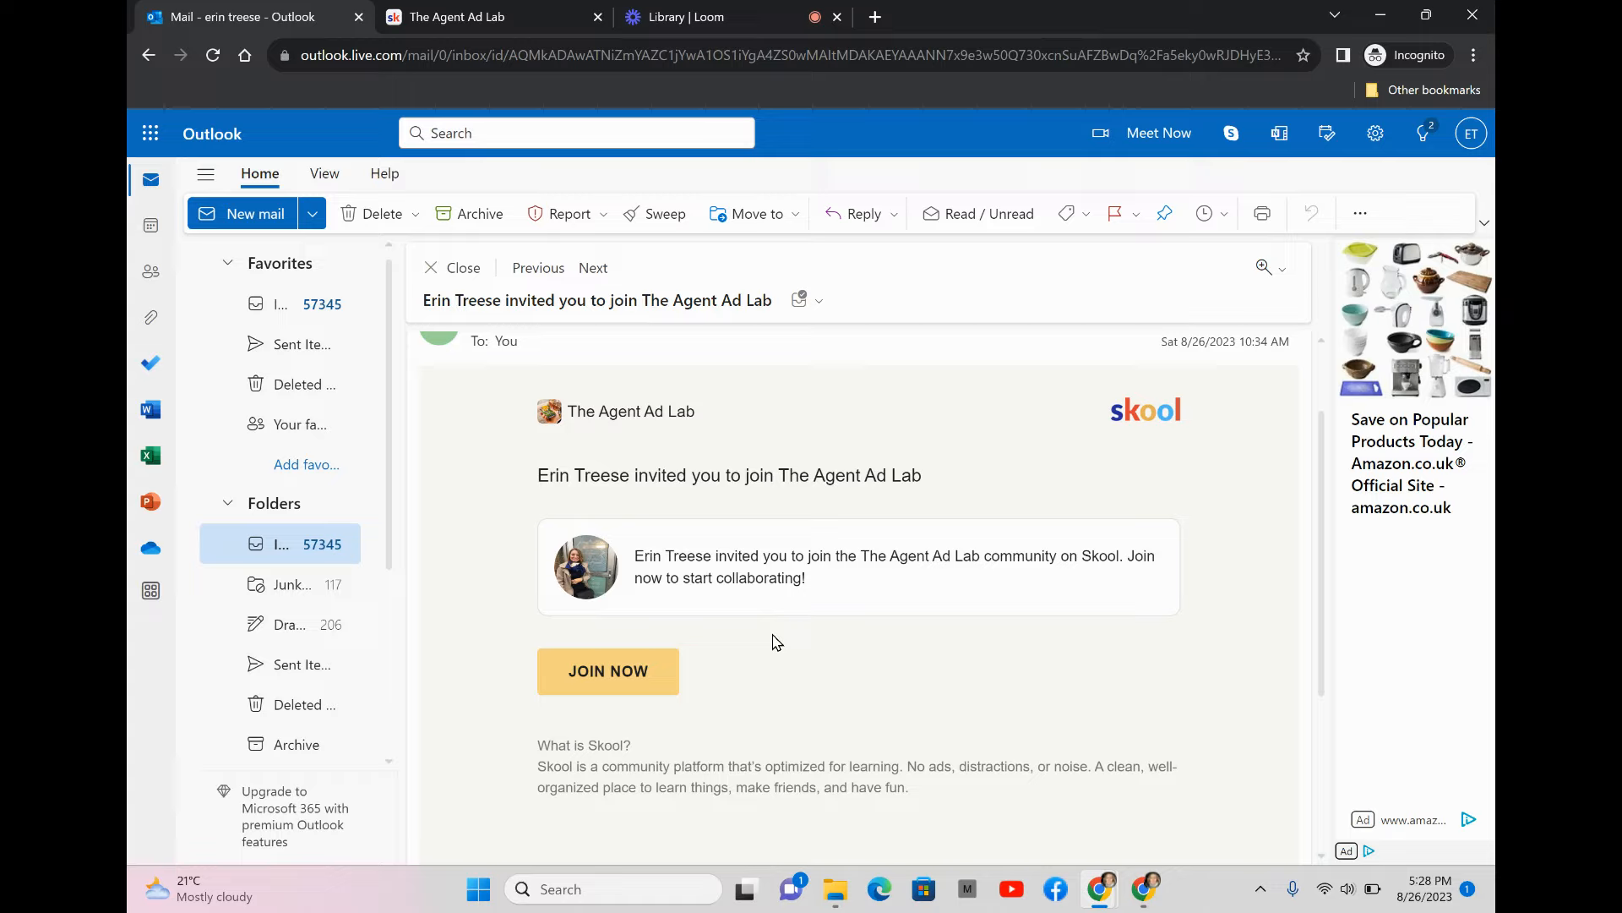
{"action": "mouse_move", "coordinate": [774, 645]}
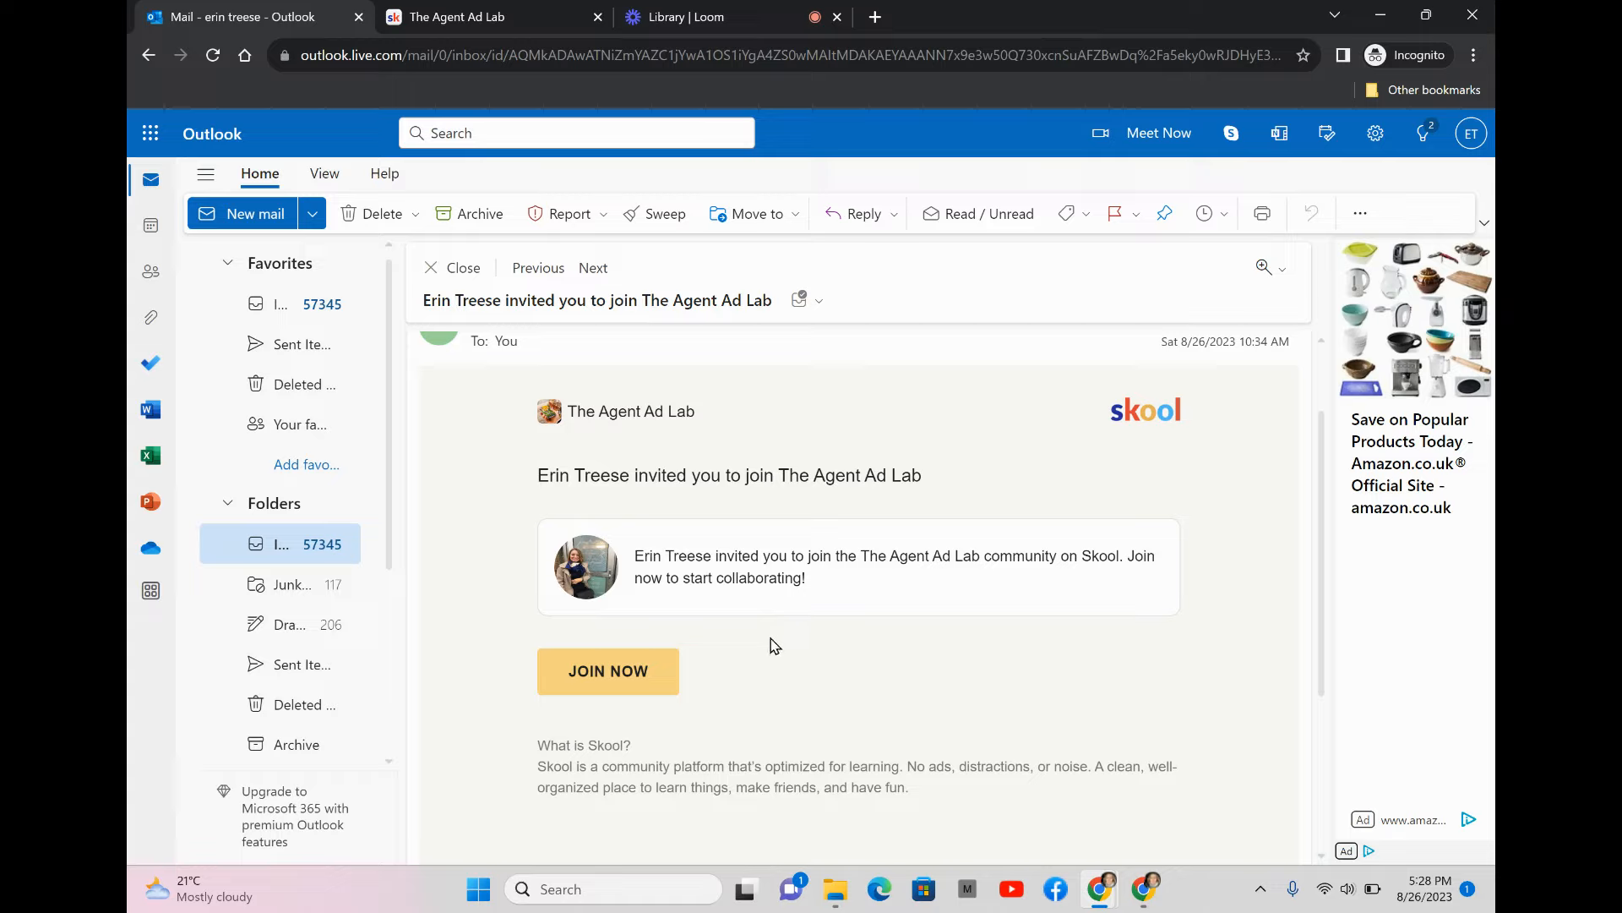
Step: Accept the invitation via JOIN NOW so the sign-up form opens in a new Skool tab
{"action": "left_click", "coordinate": [609, 671]}
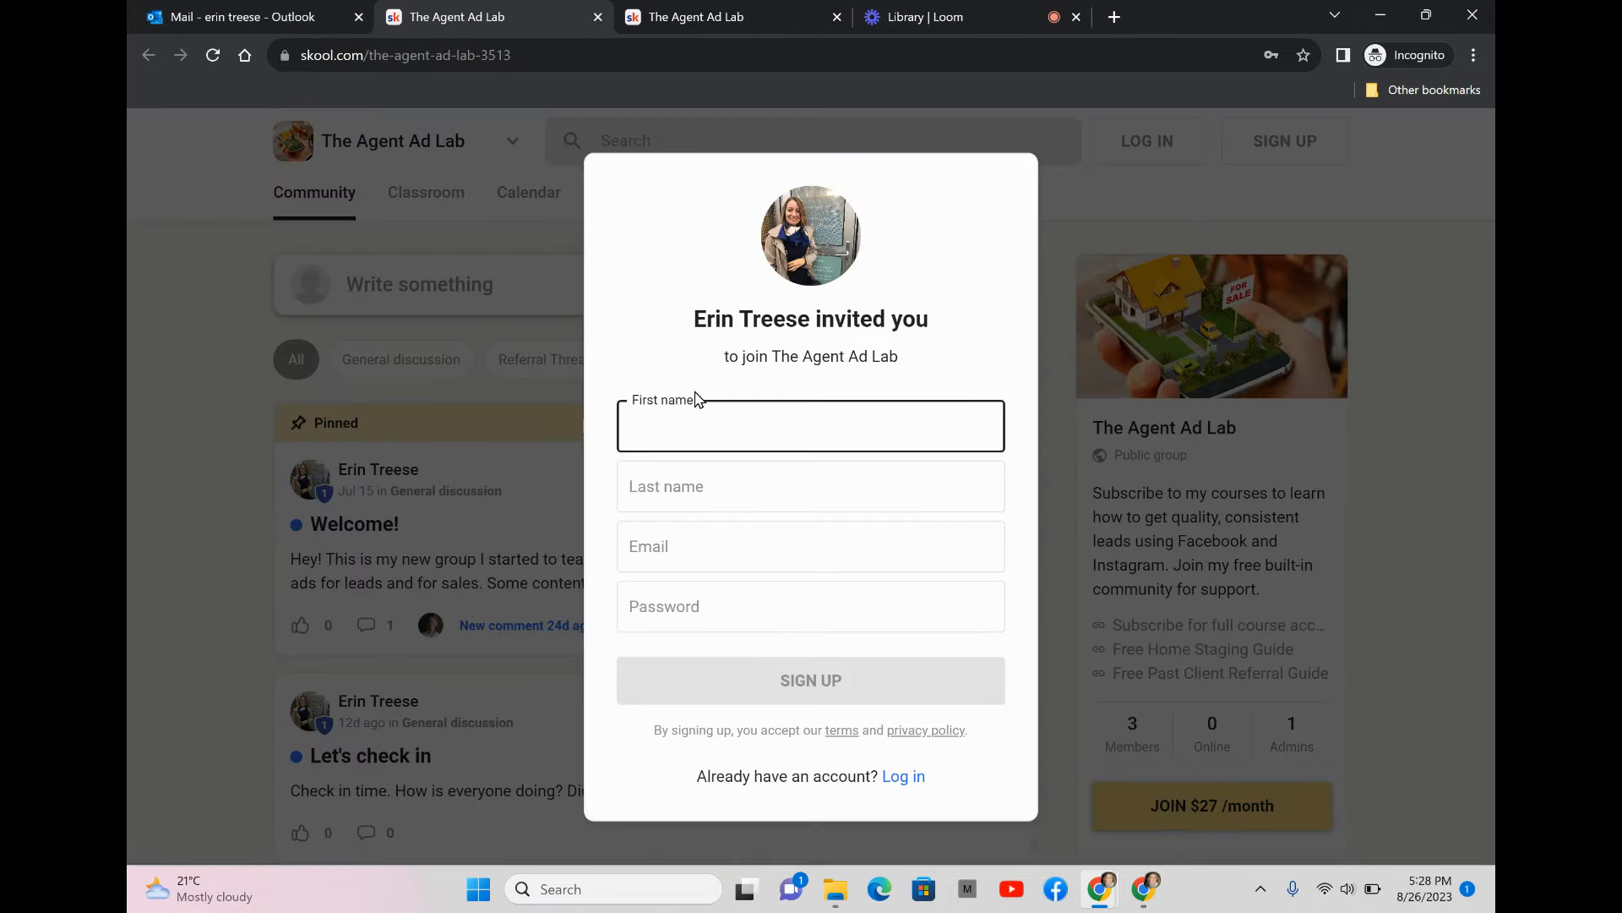
{"action": "mouse_move", "coordinate": [896, 497]}
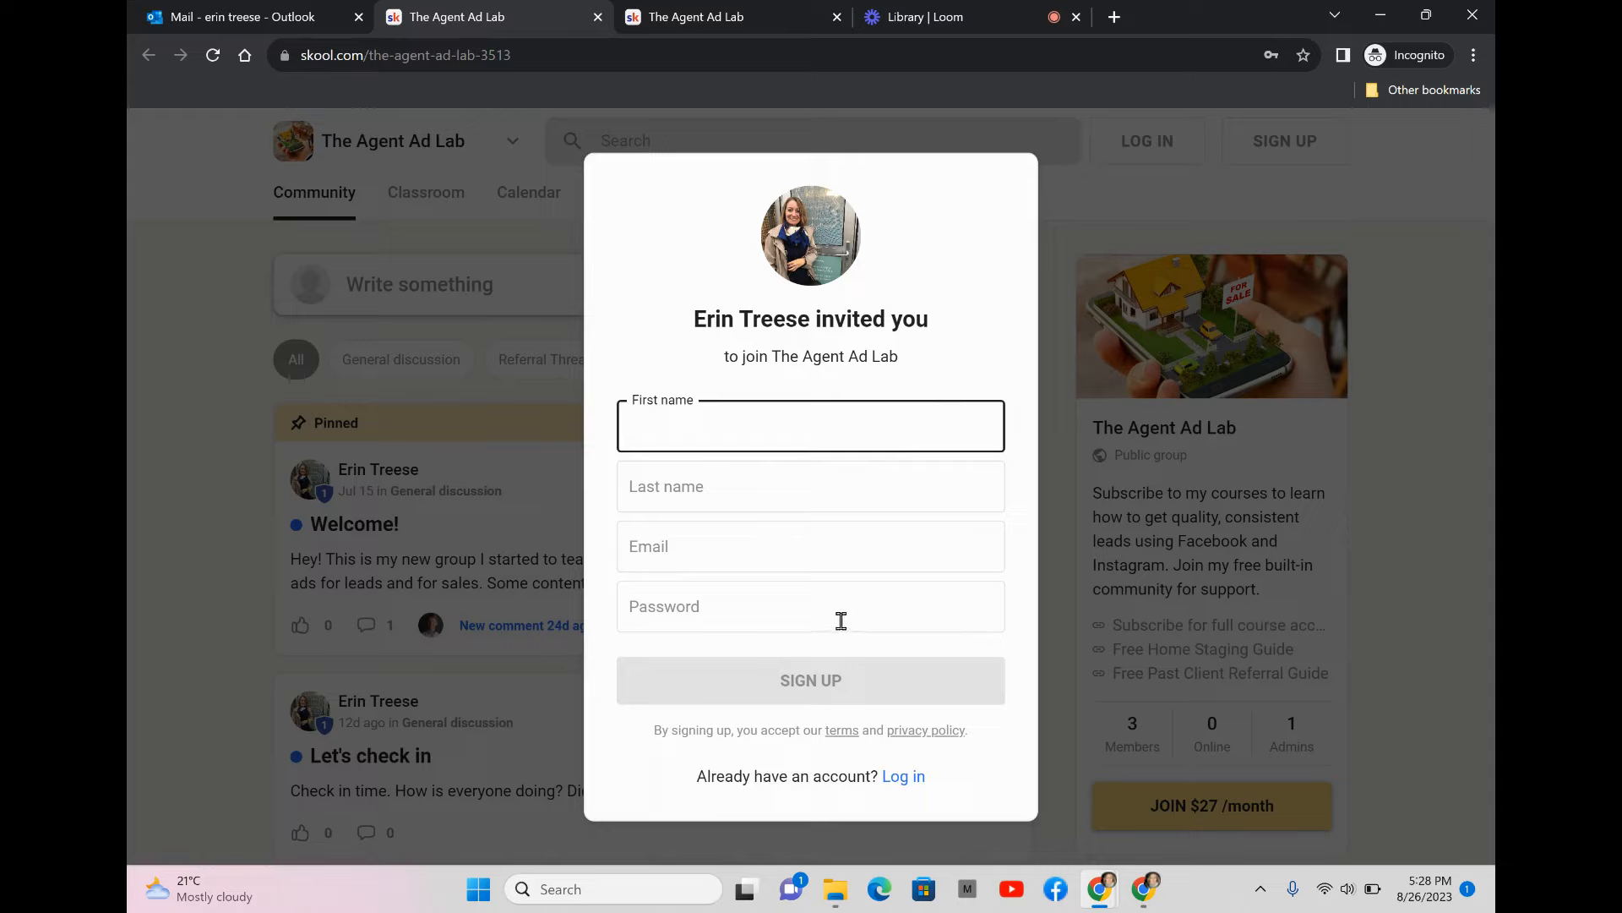
{"action": "left_click", "coordinate": [809, 426]}
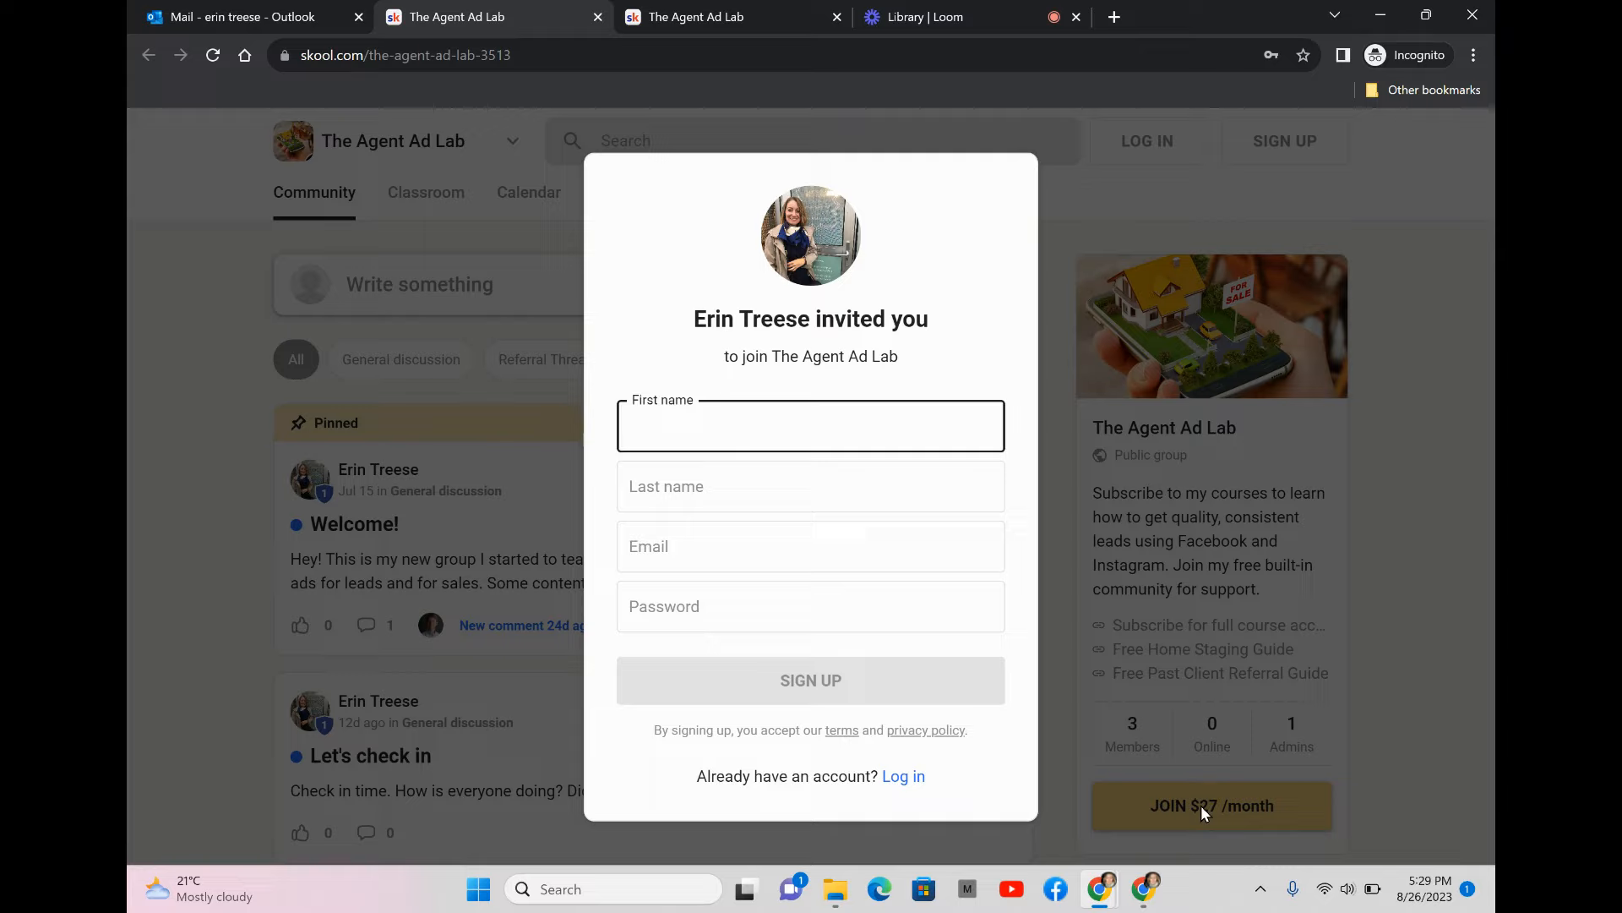
{"action": "left_click", "coordinate": [810, 424]}
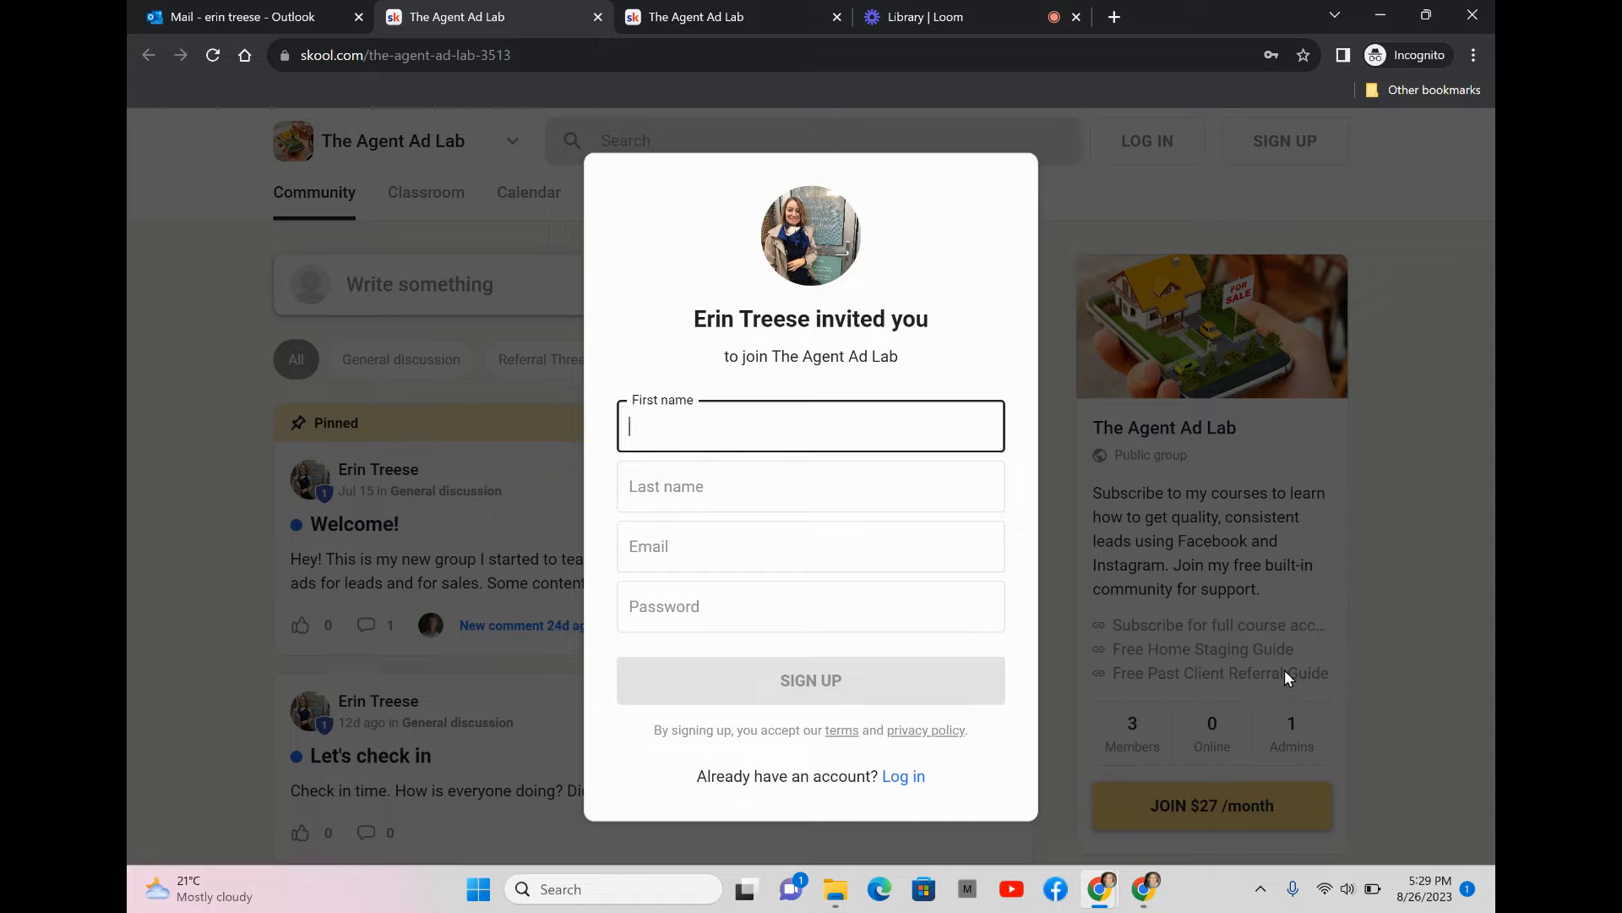
{"action": "mouse_move", "coordinate": [1340, 643]}
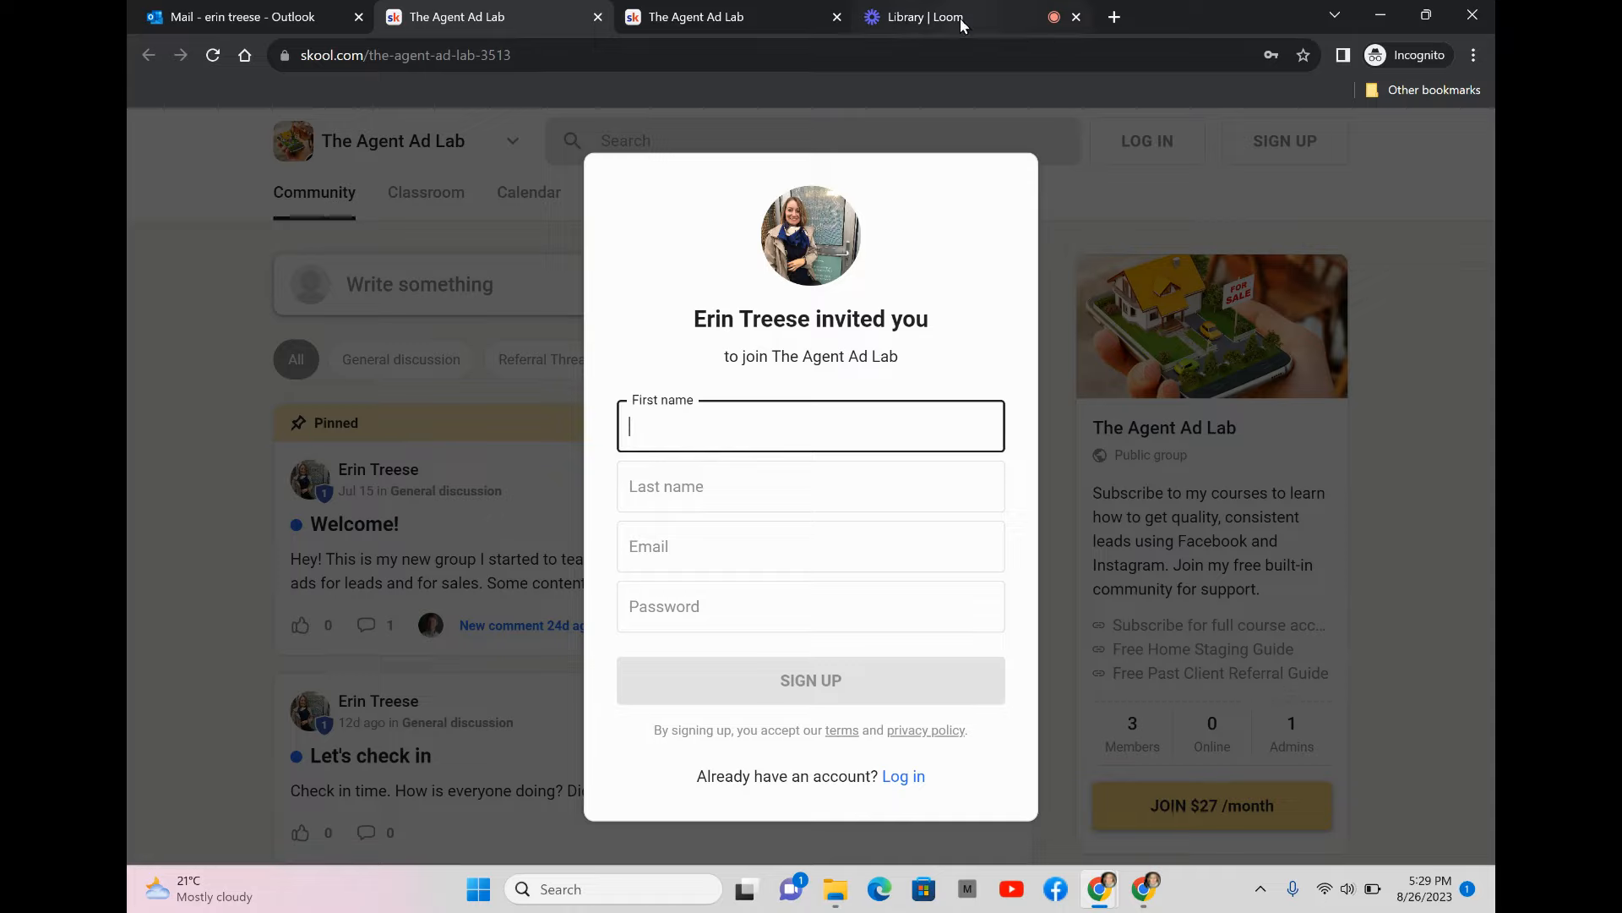
Step: Browse the Classroom's four course cards, from Start Here! to the commercial property course
{"action": "left_click", "coordinate": [926, 17]}
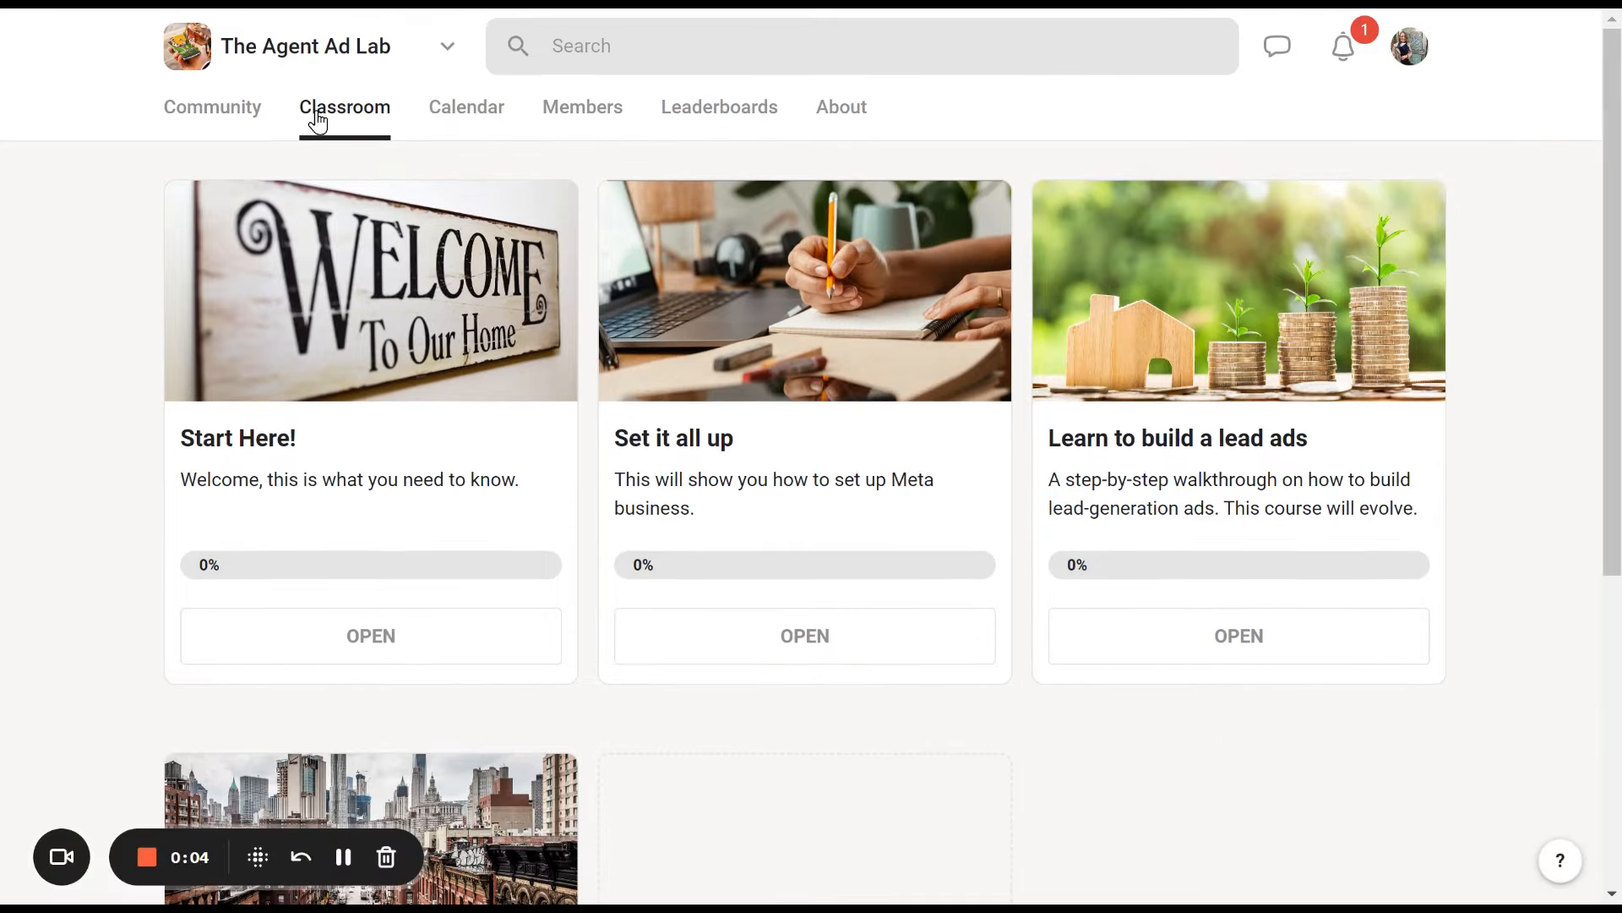
{"action": "mouse_move", "coordinate": [324, 73]}
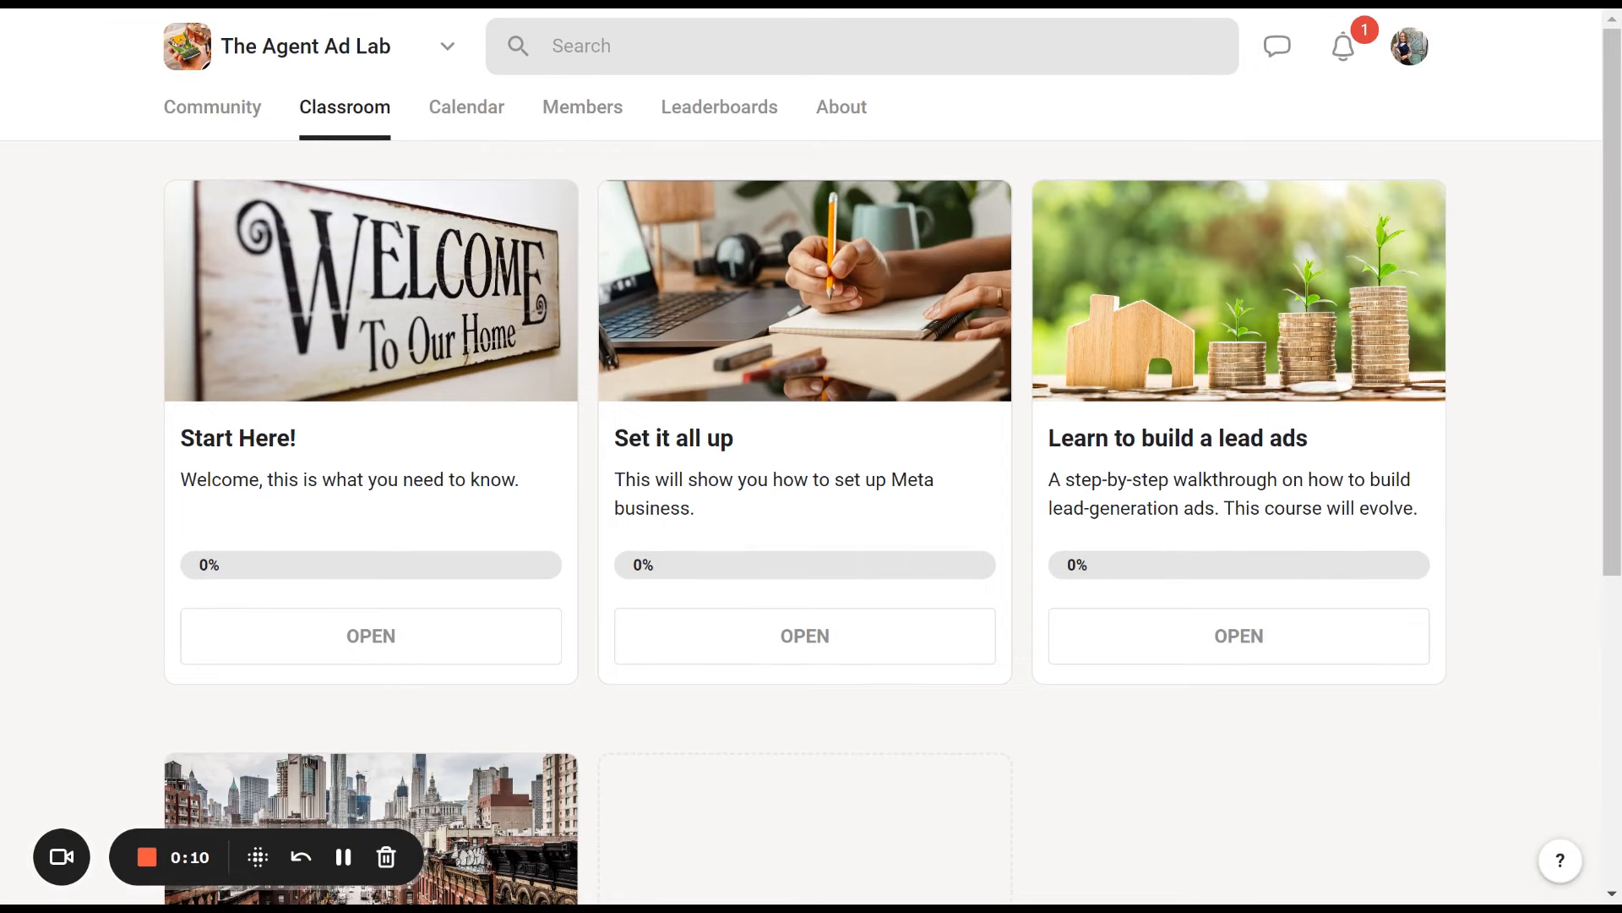
{"action": "scroll", "scroll_direction": "down", "scroll_amount": 3}
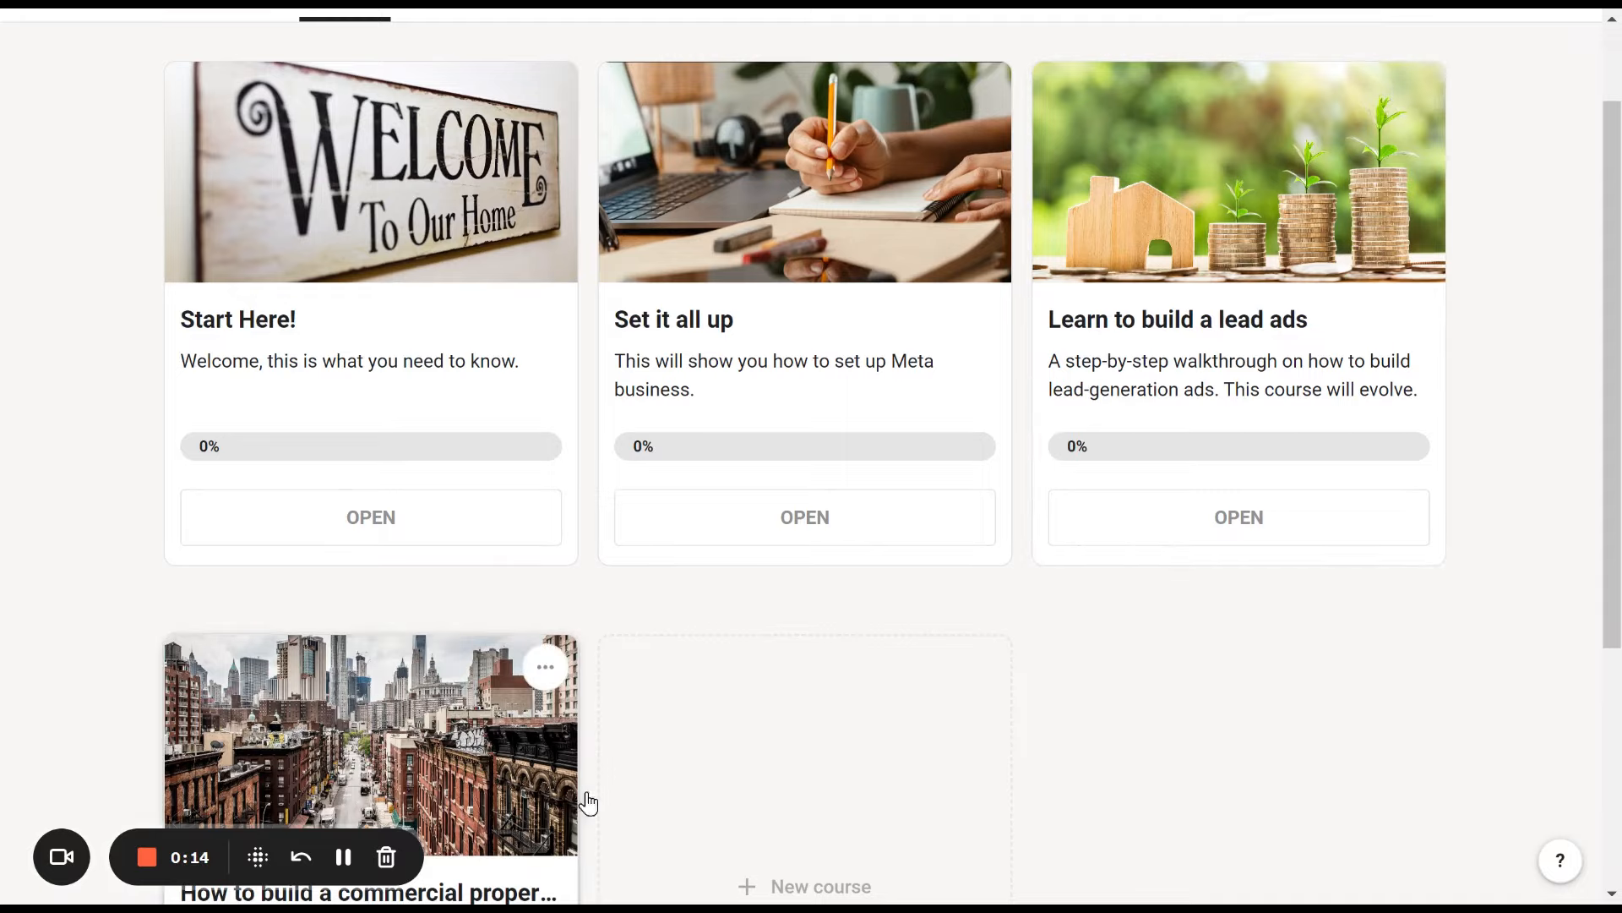
{"action": "mouse_move", "coordinate": [1258, 790]}
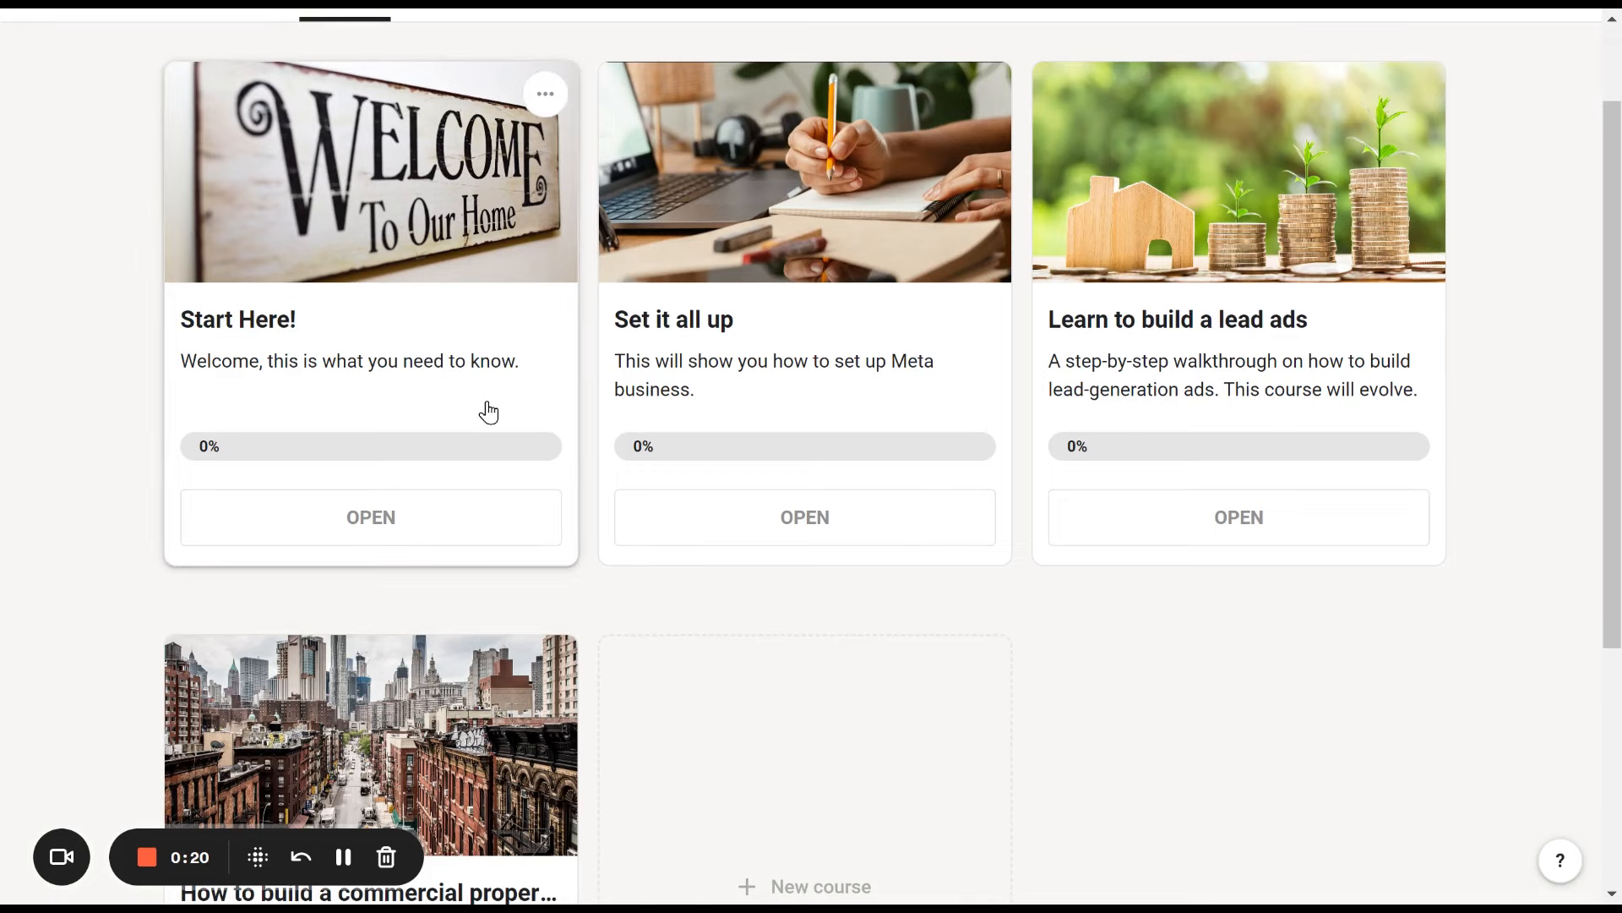
{"action": "mouse_move", "coordinate": [675, 375]}
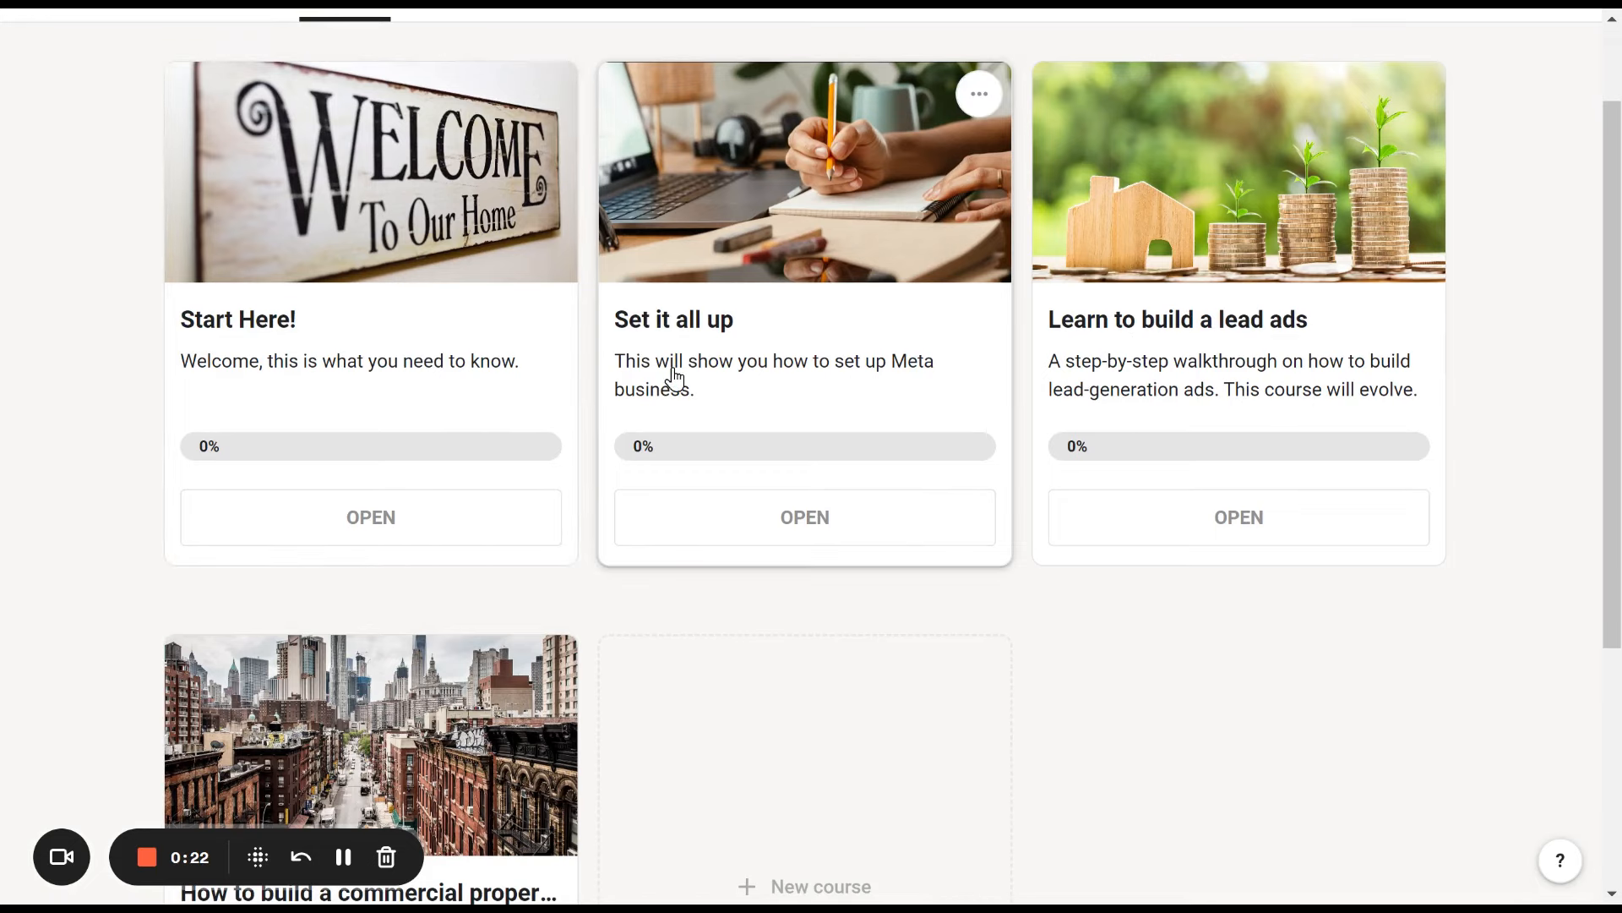
{"action": "mouse_move", "coordinate": [760, 353]}
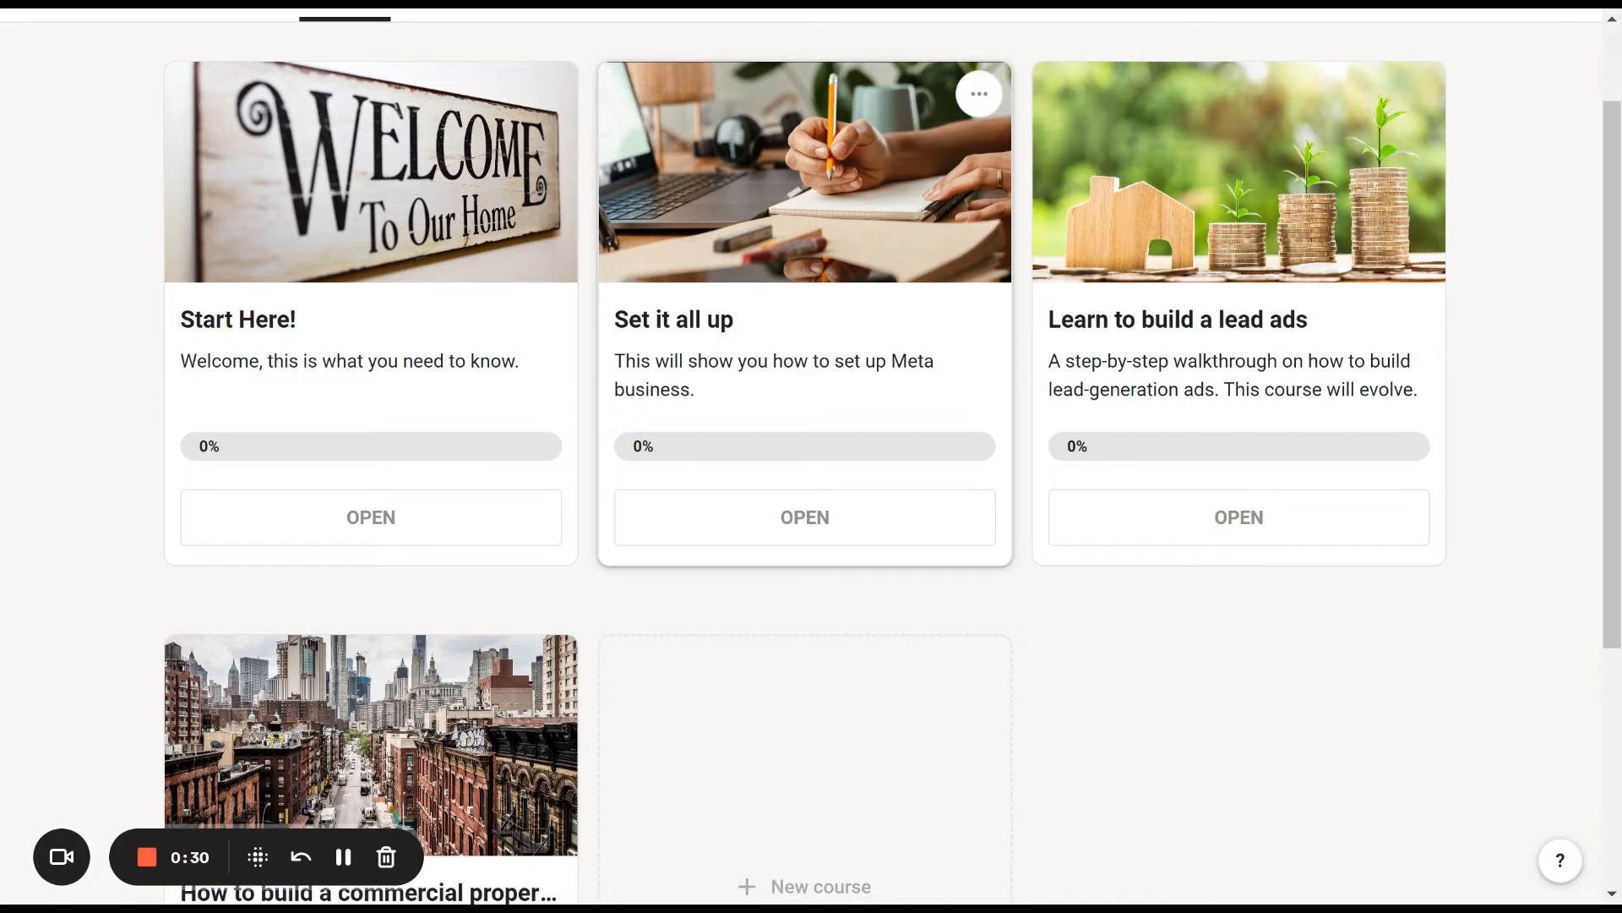
{"action": "mouse_move", "coordinate": [722, 352]}
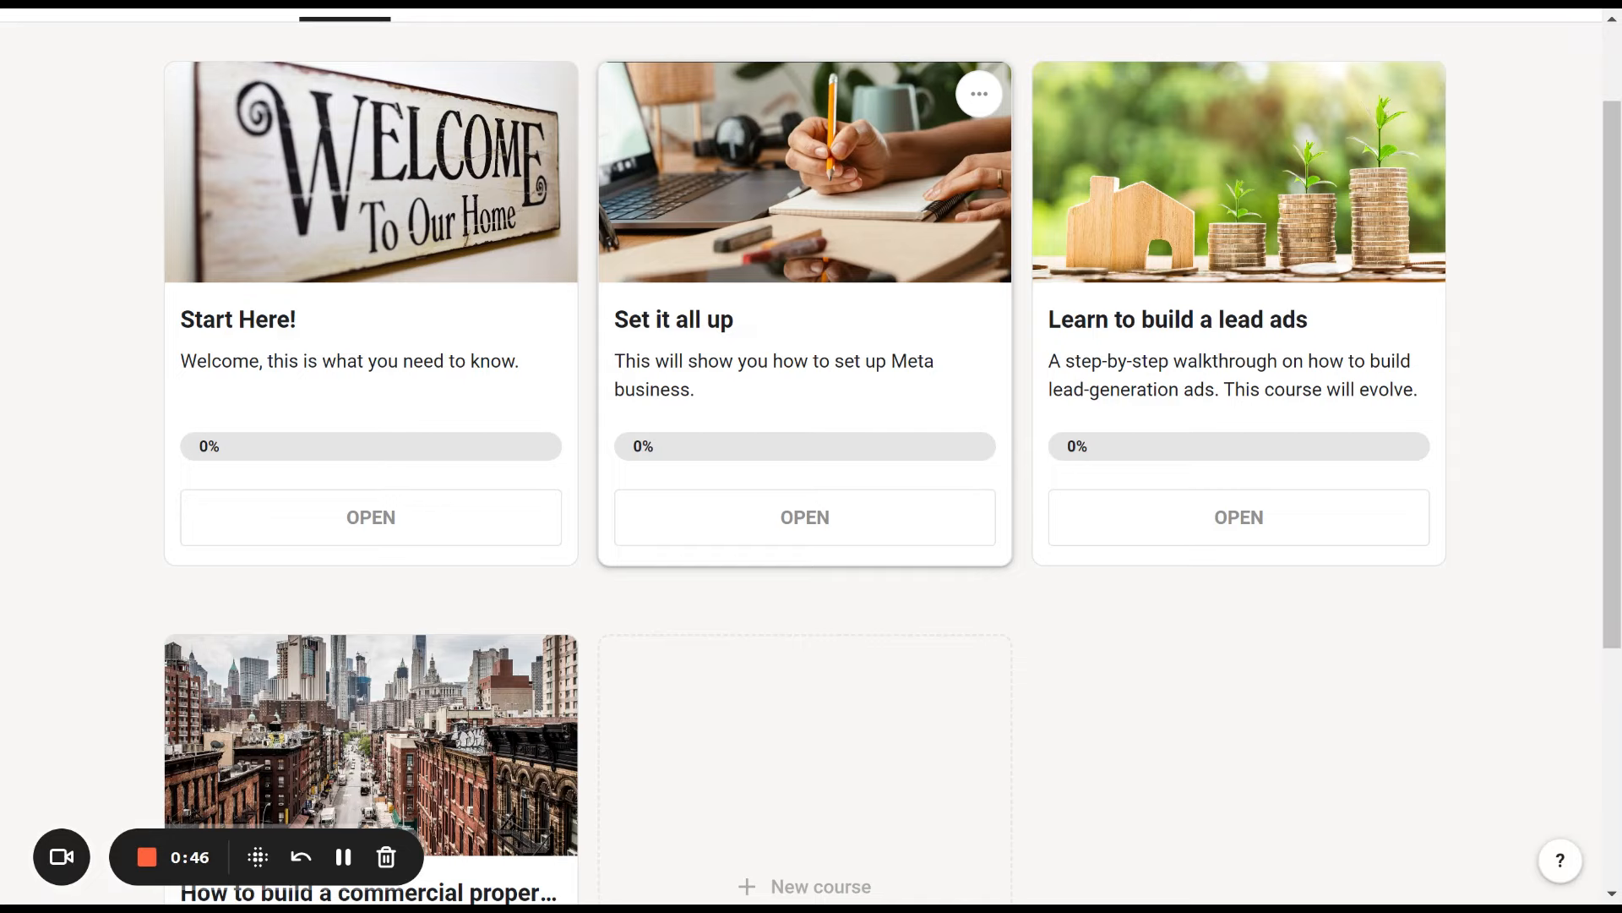
{"action": "mouse_move", "coordinate": [772, 443]}
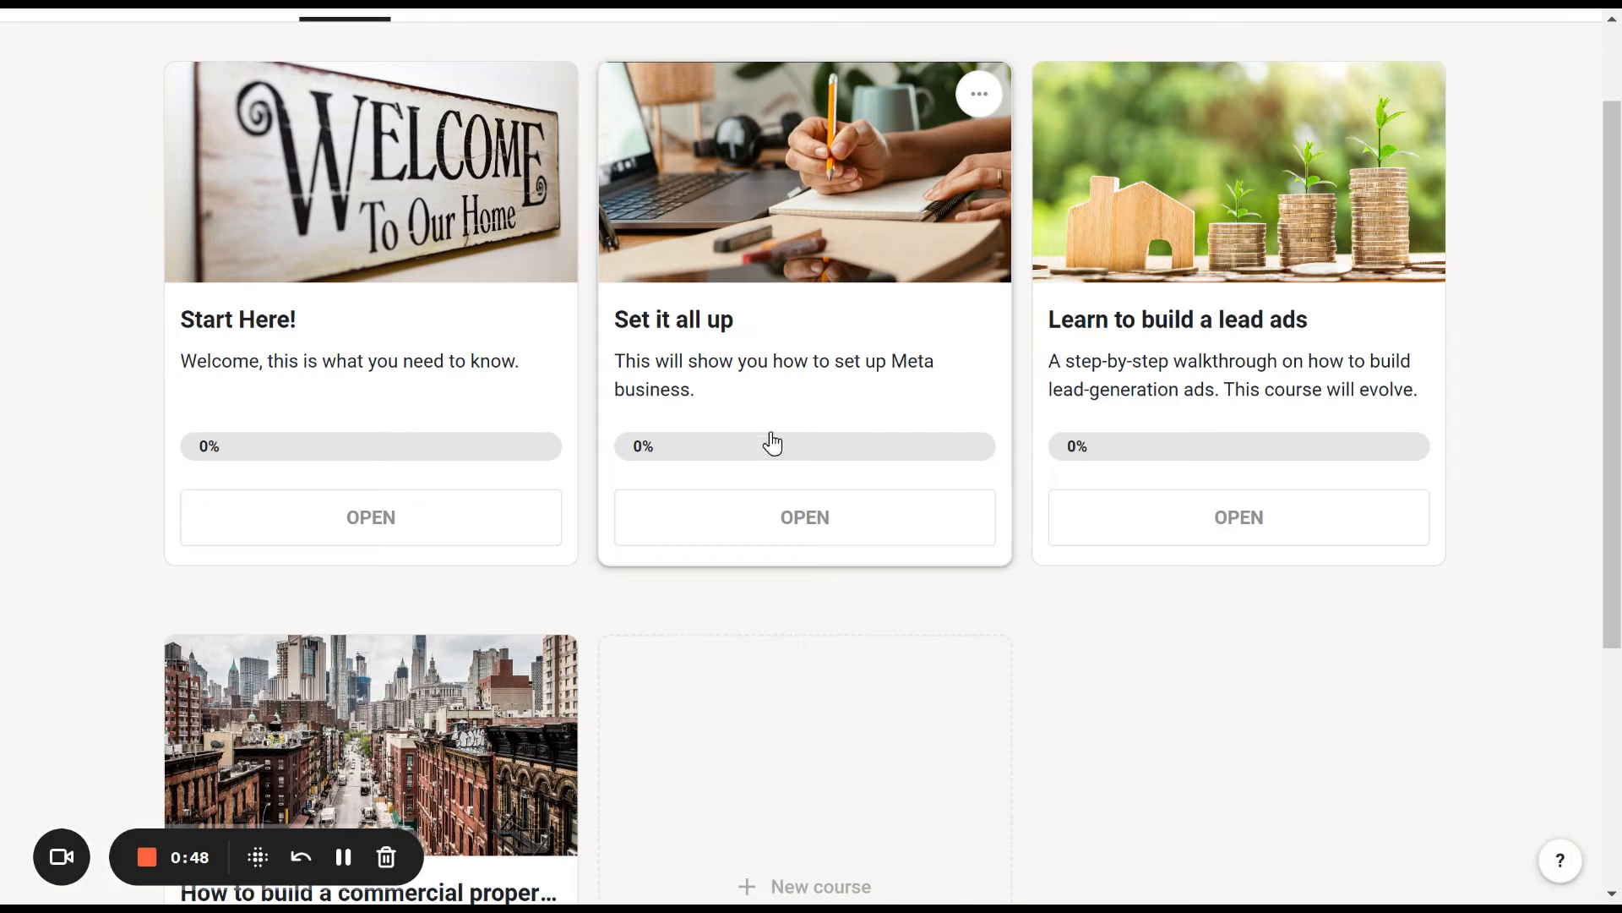
{"action": "mouse_move", "coordinate": [1548, 333]}
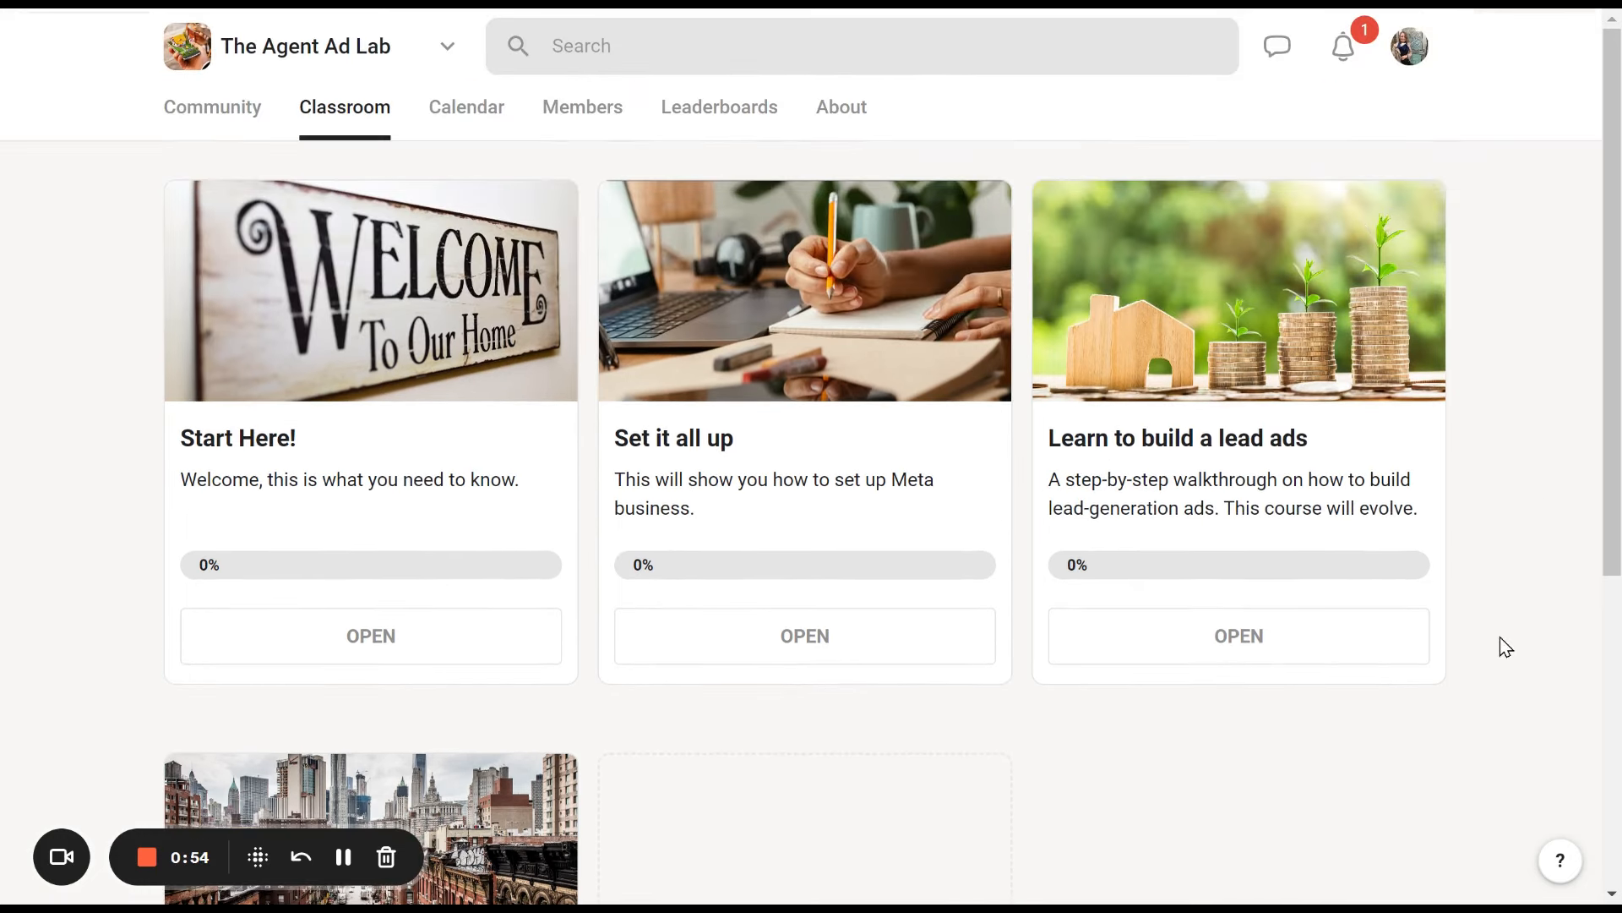
{"action": "mouse_move", "coordinate": [1178, 458]}
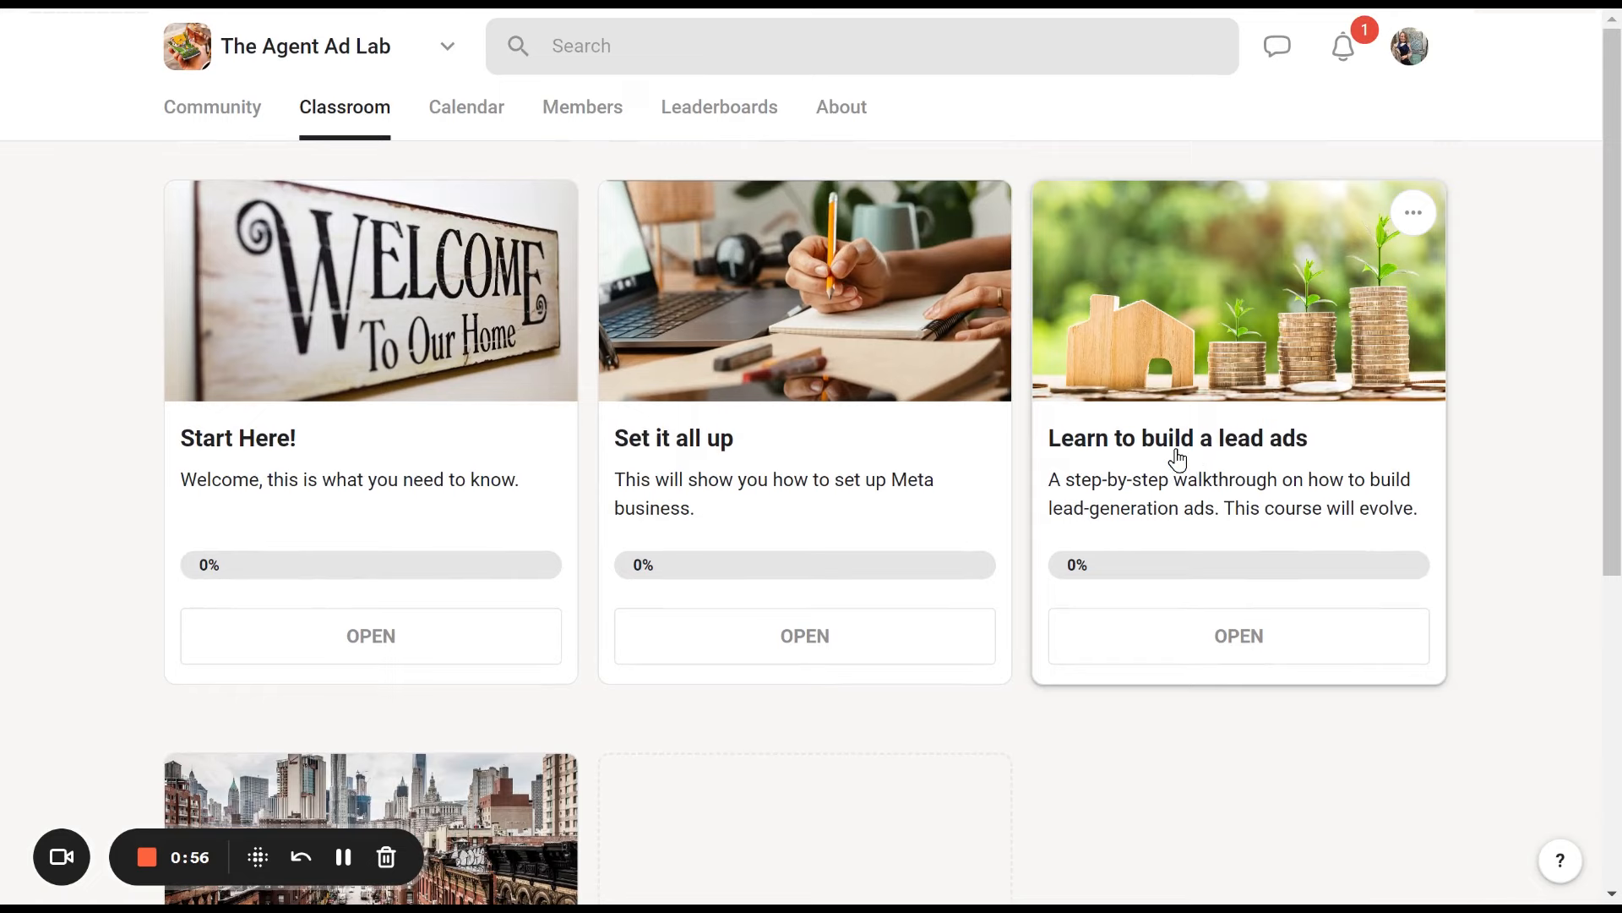
{"action": "mouse_move", "coordinate": [1312, 463]}
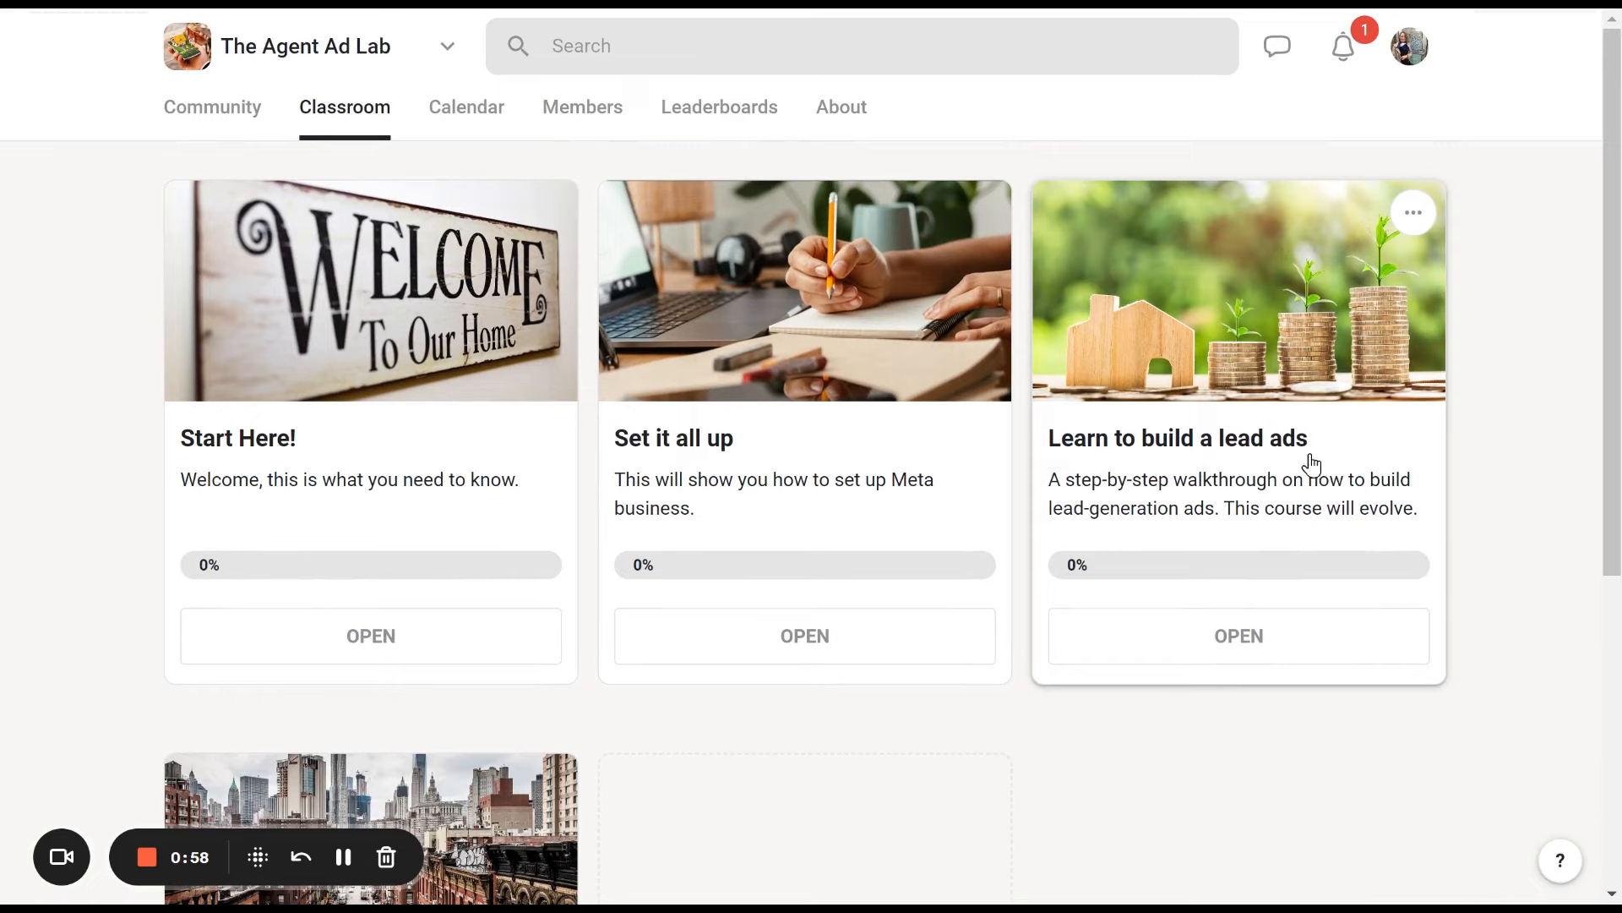
{"action": "scroll", "scroll_direction": "down", "scroll_amount": 3}
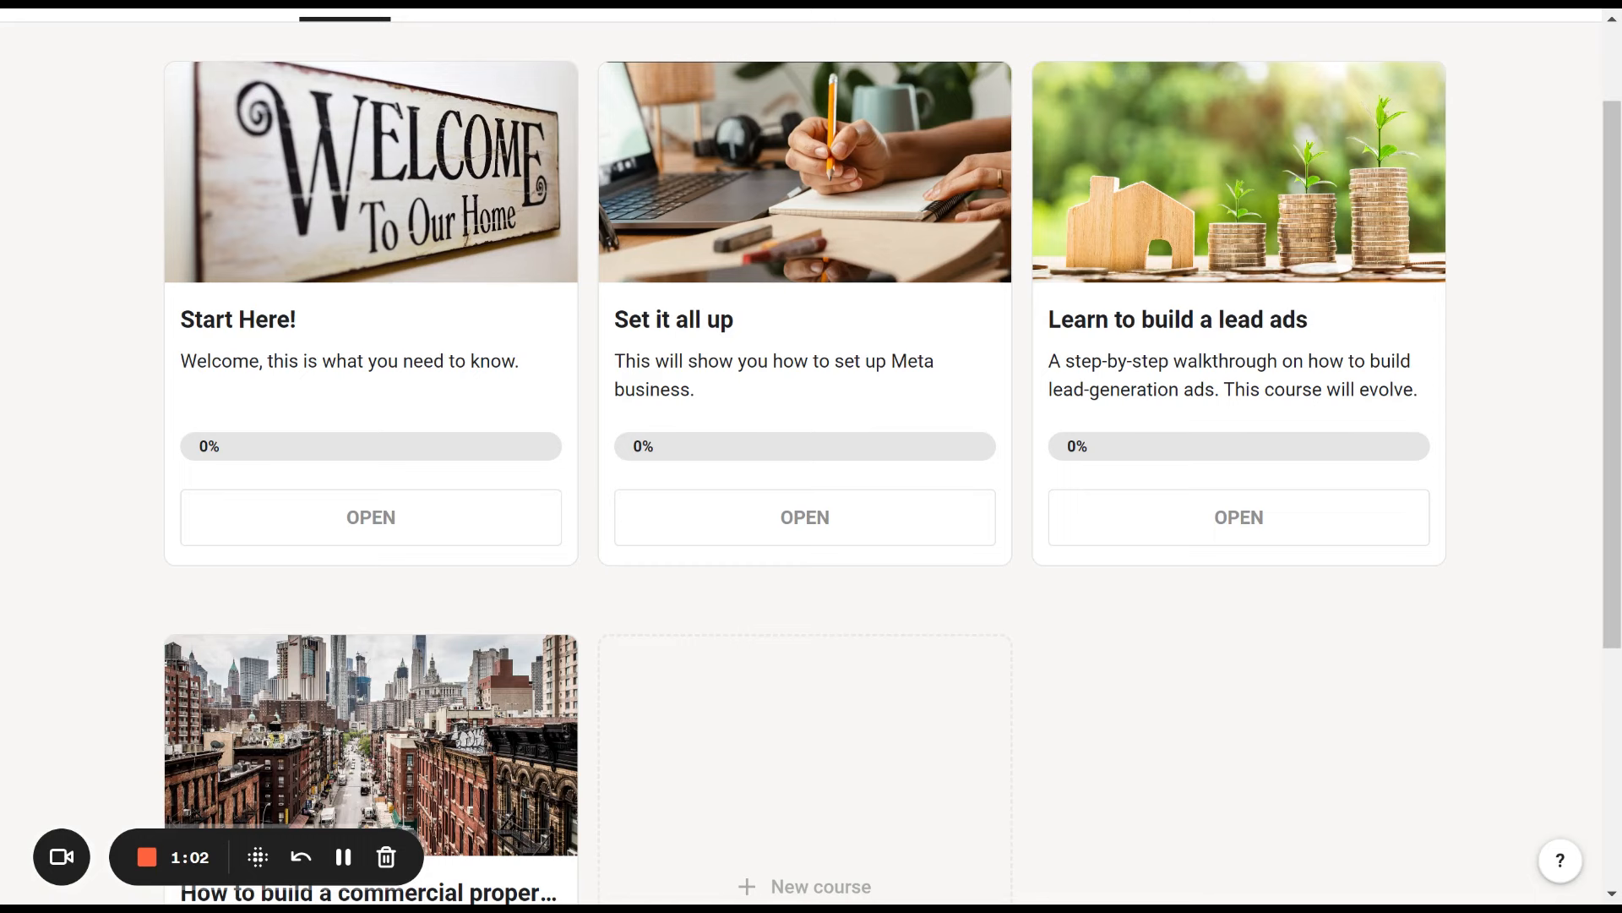
{"action": "scroll", "scroll_direction": "down", "scroll_amount": 3}
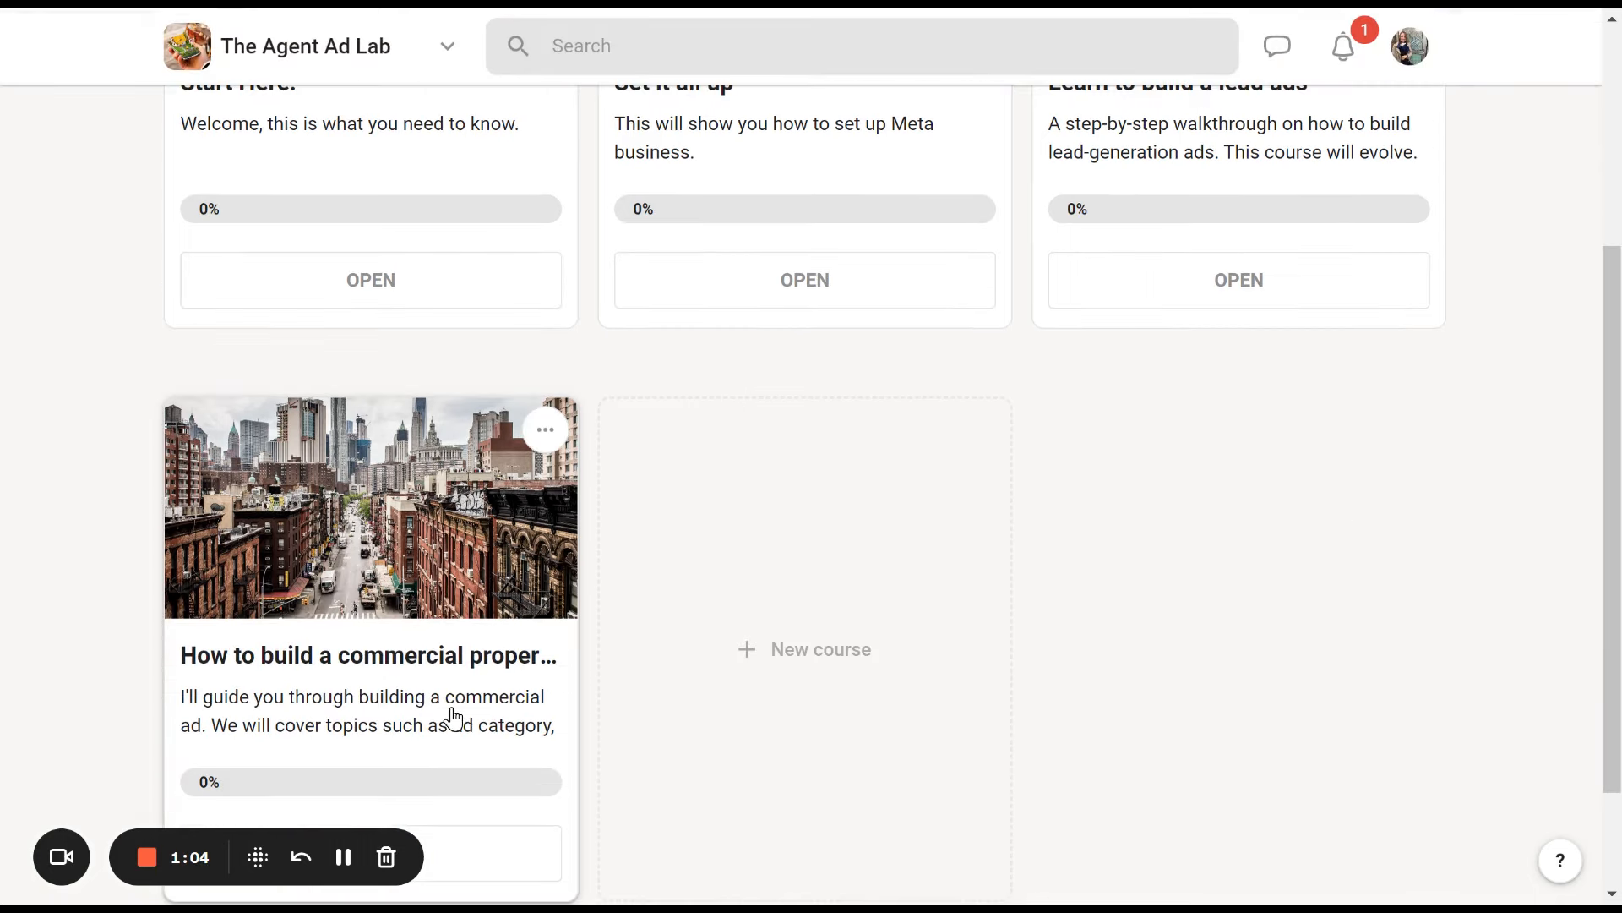
{"action": "mouse_move", "coordinate": [476, 661]}
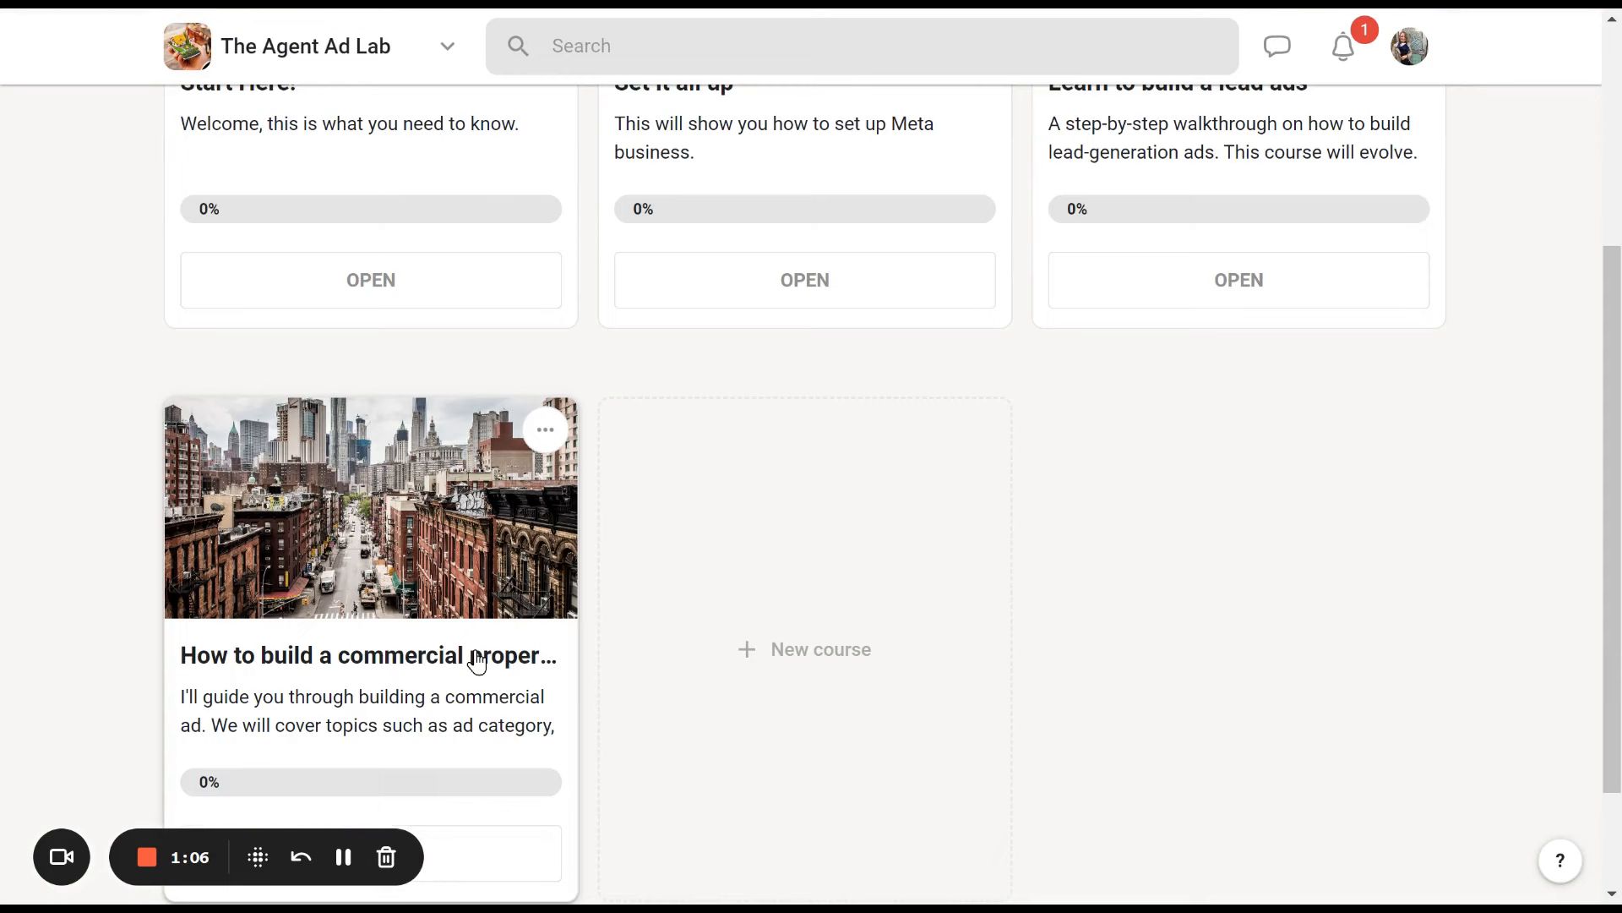
{"action": "mouse_move", "coordinate": [1453, 633]}
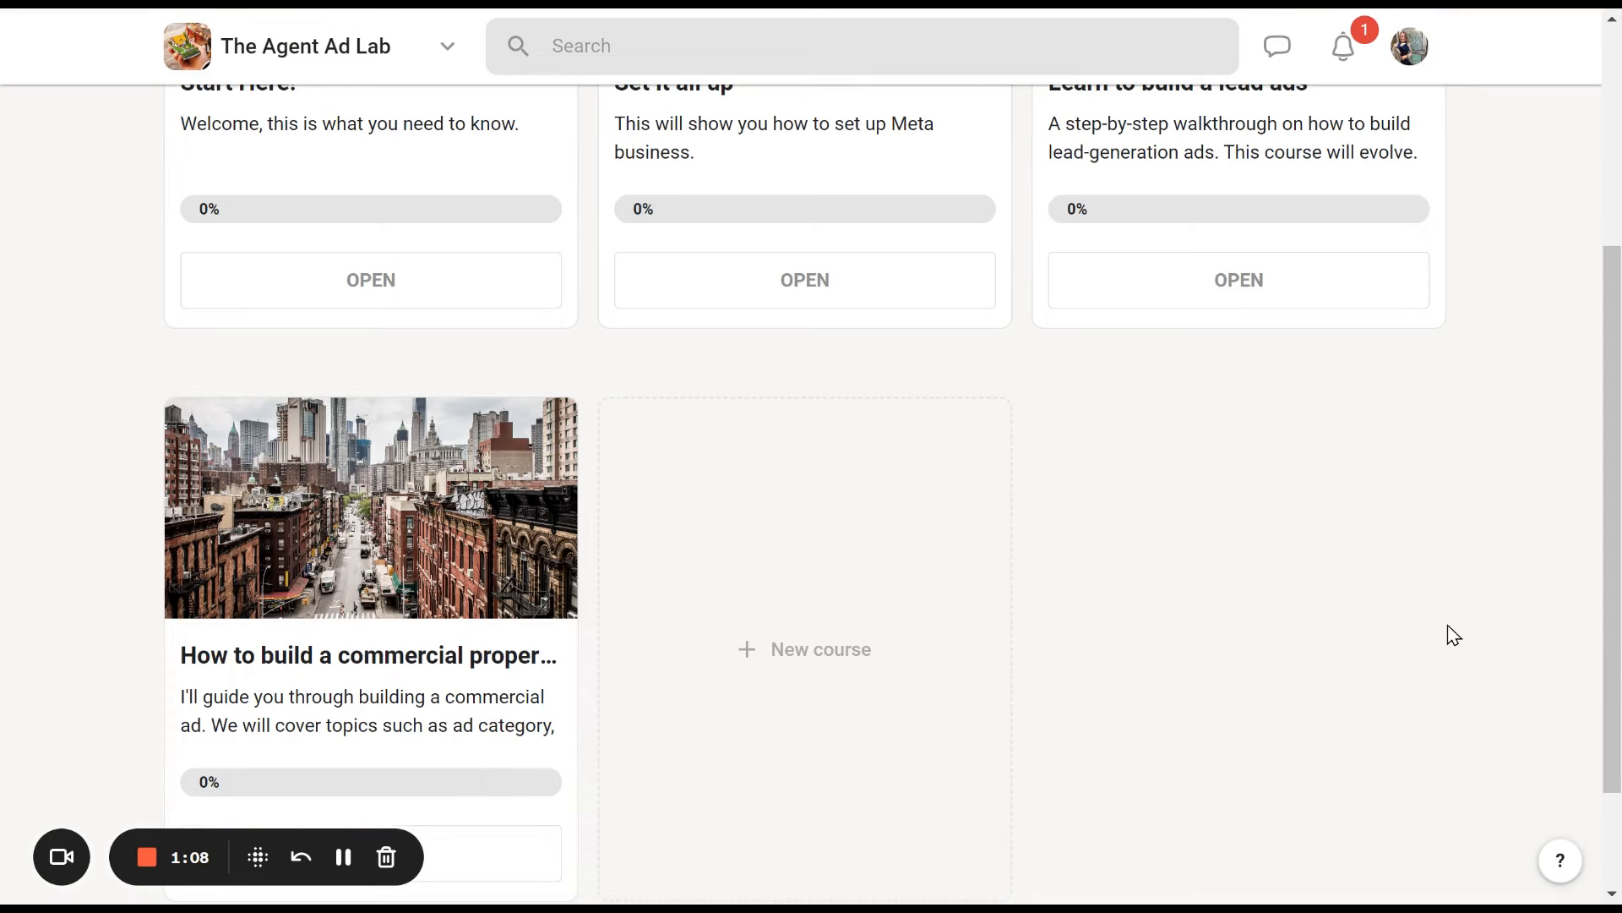
{"action": "scroll", "scroll_direction": "up", "scroll_amount": 3}
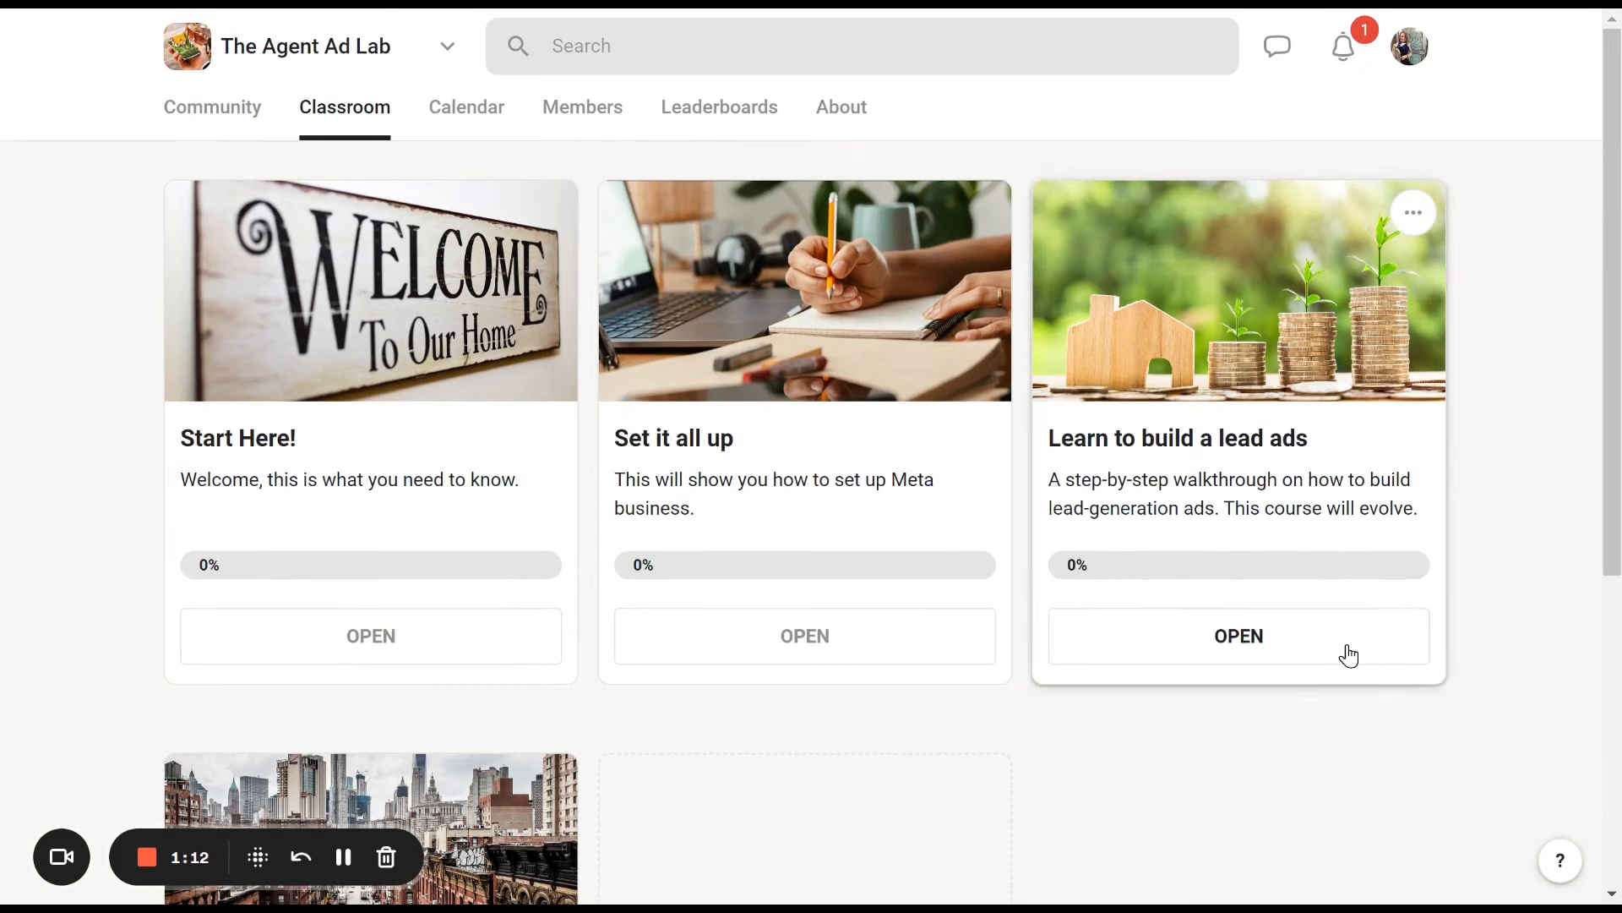
Step: Open the 'Learn to build a lead ads' course with its seven Lead Generation Ads lessons
{"action": "left_click", "coordinate": [1237, 636]}
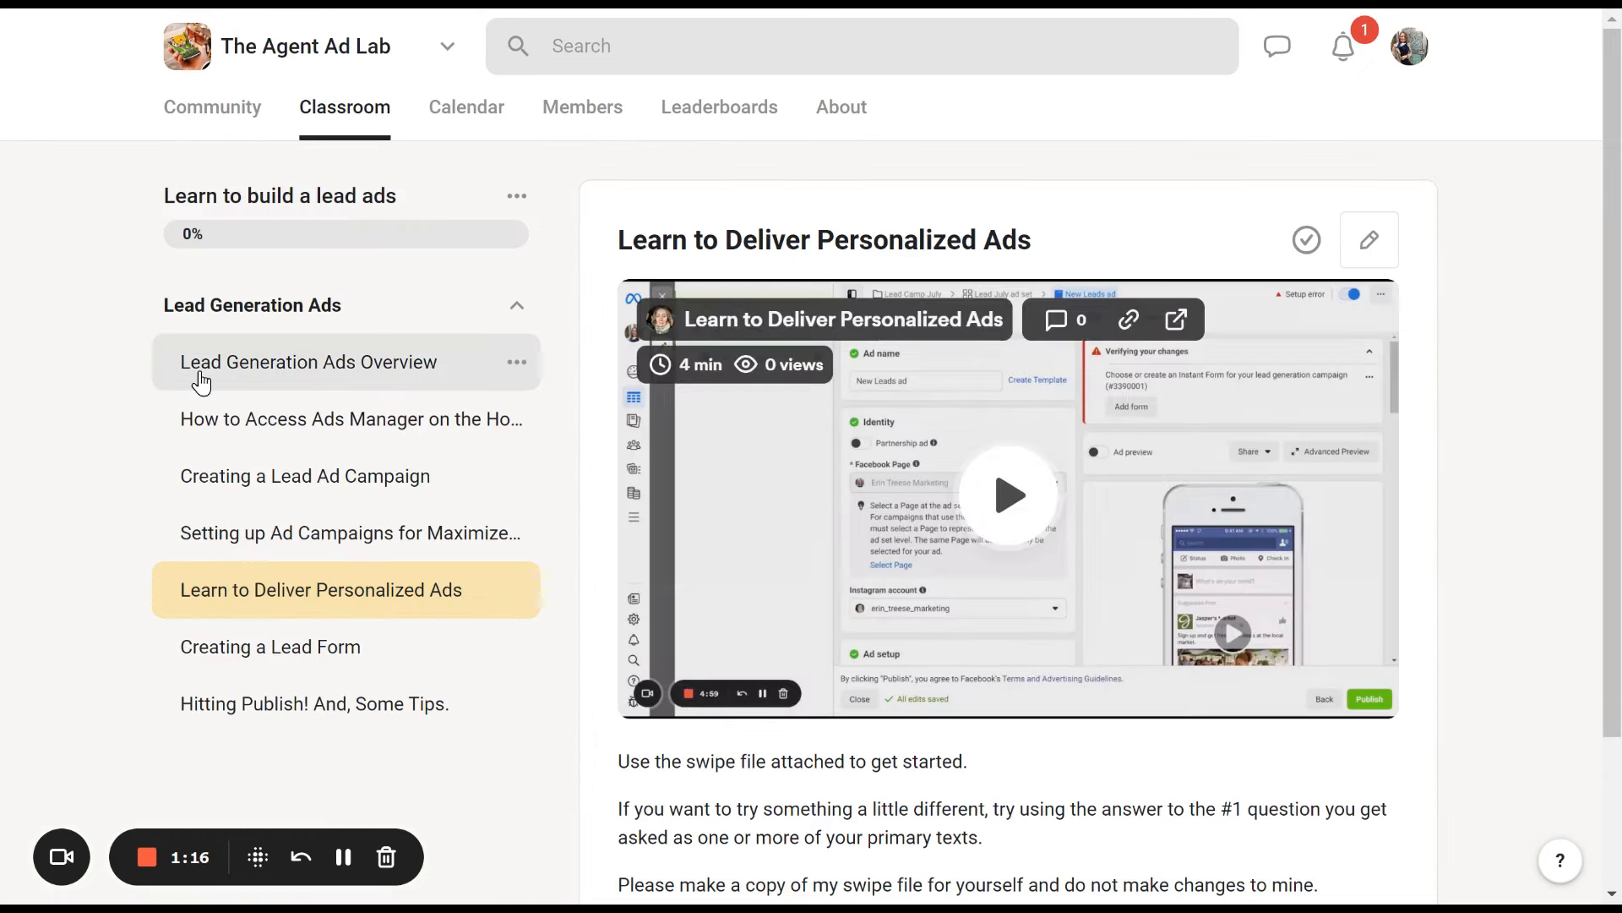
{"action": "mouse_move", "coordinate": [205, 432]}
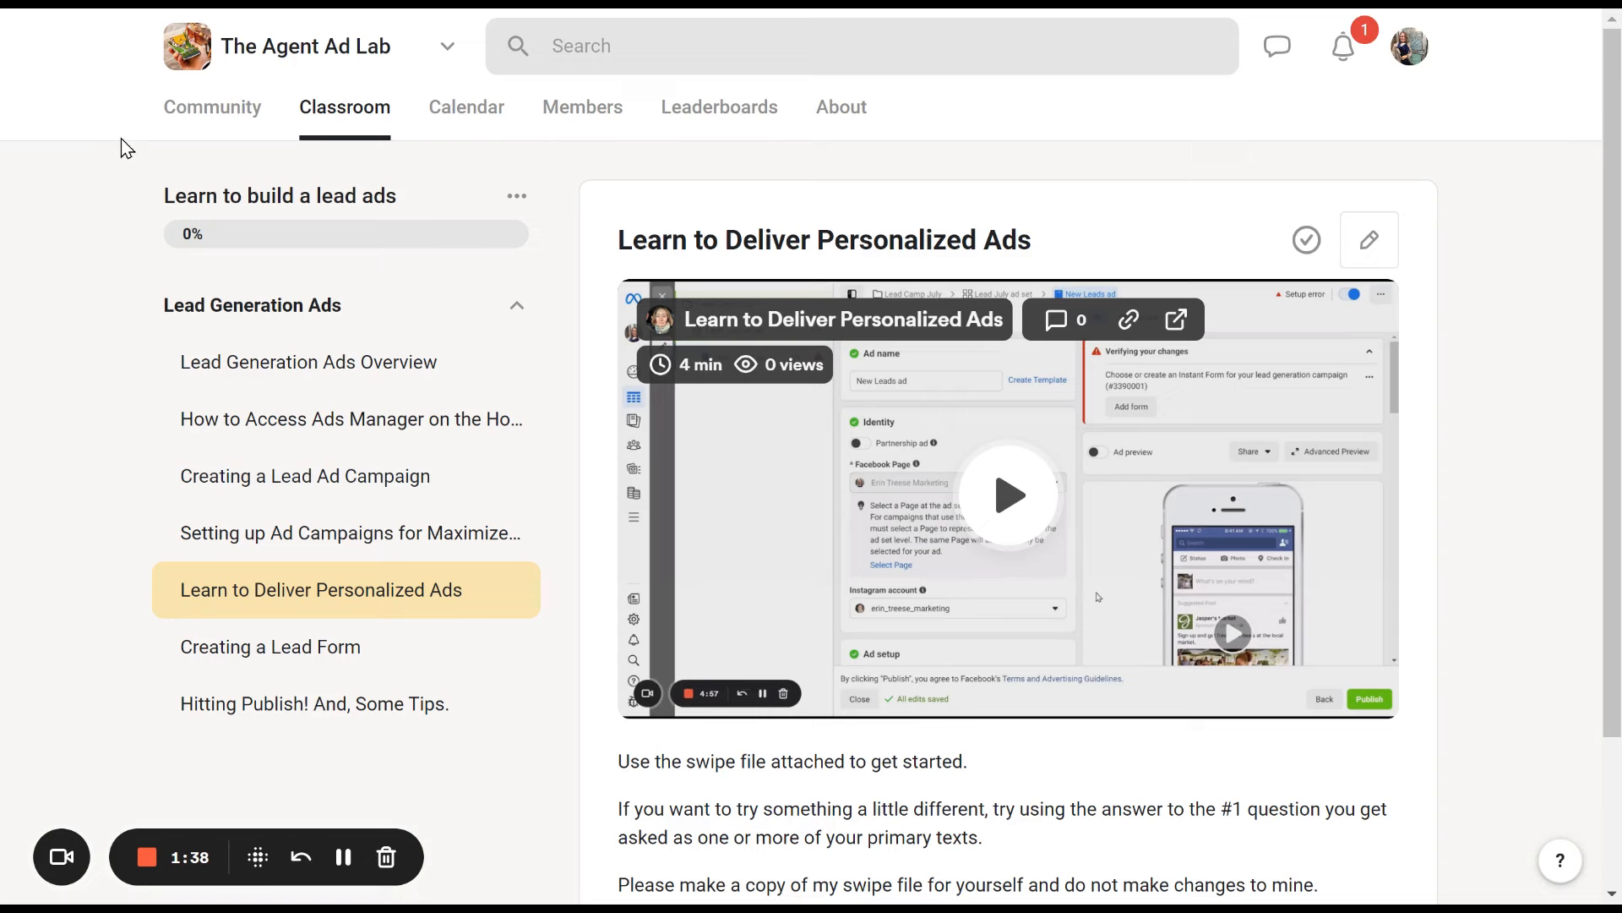
{"action": "mouse_move", "coordinate": [223, 113]}
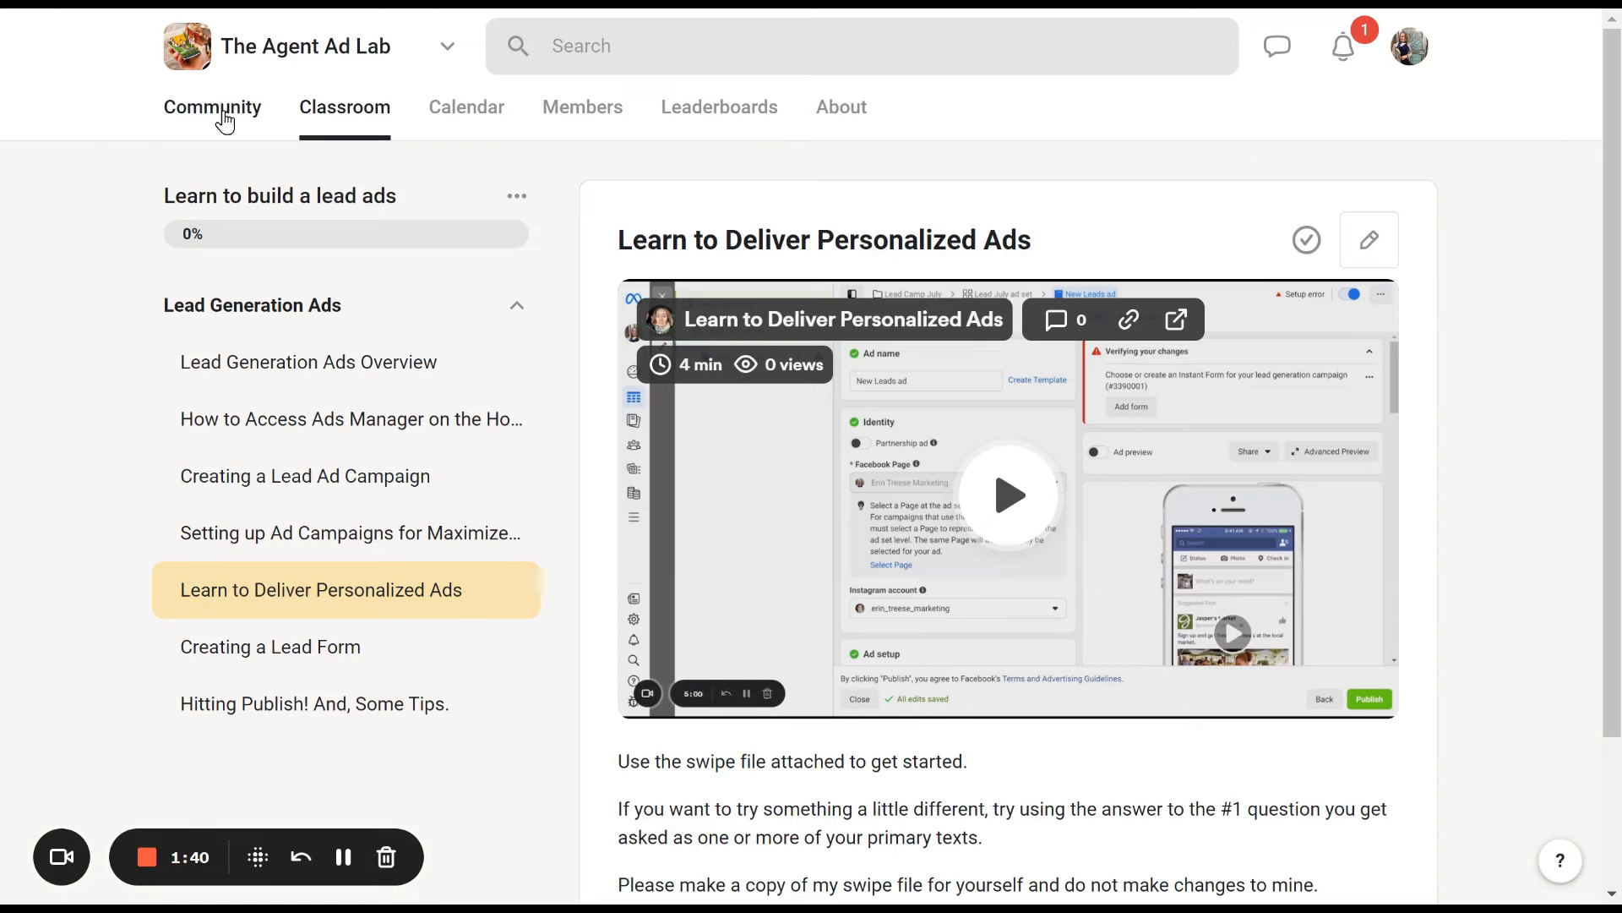
{"action": "left_click", "coordinate": [213, 107]}
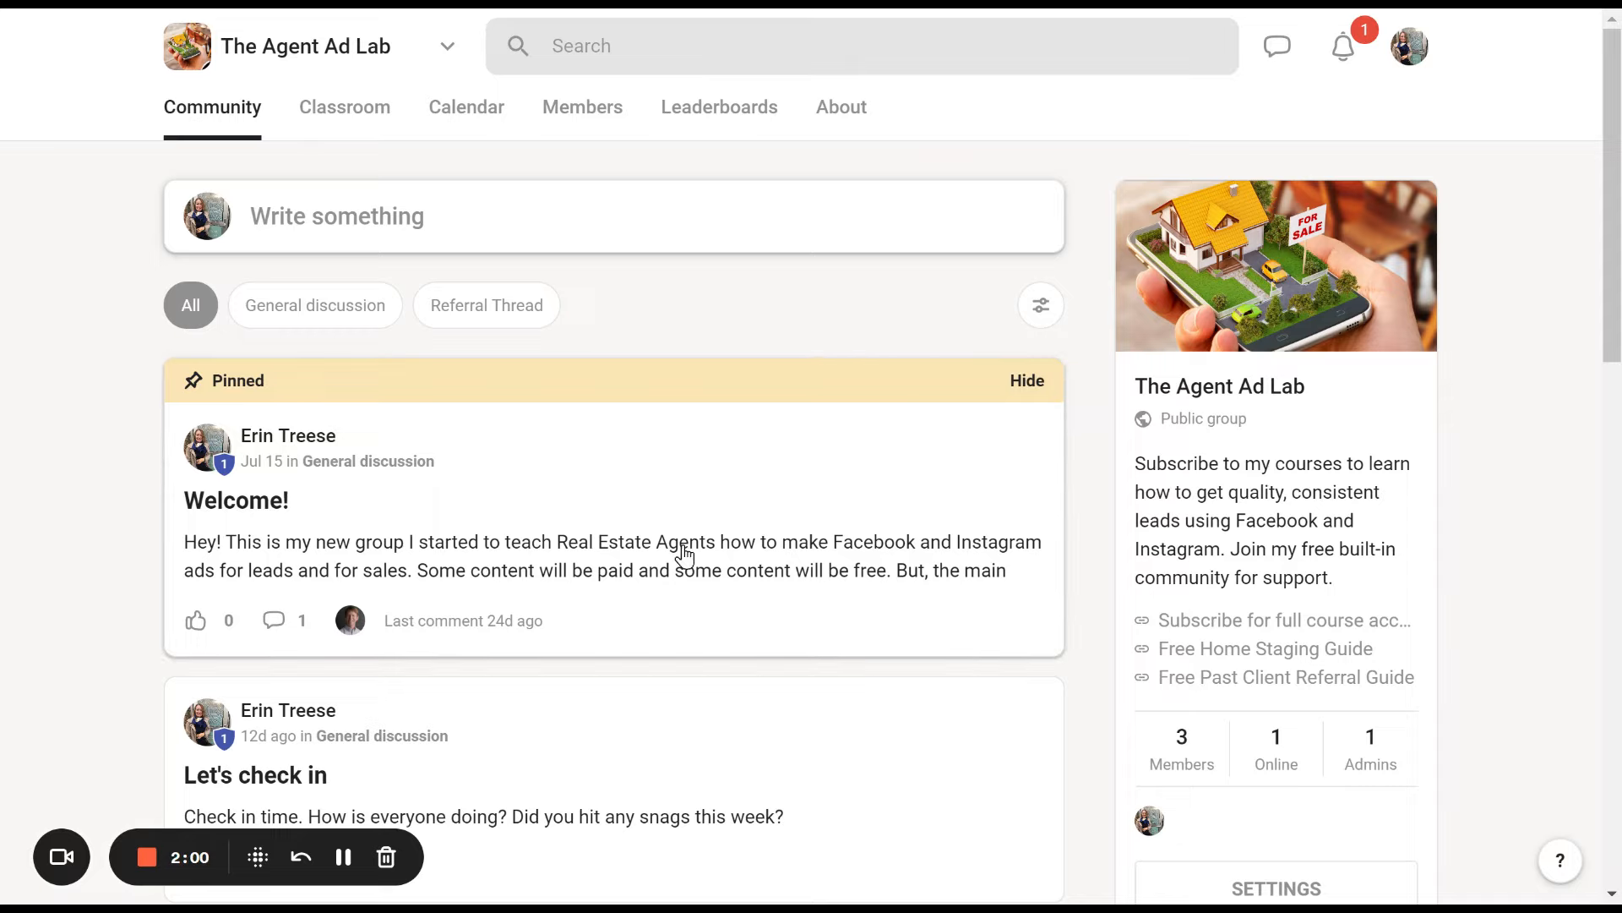
{"action": "mouse_move", "coordinate": [1264, 647]}
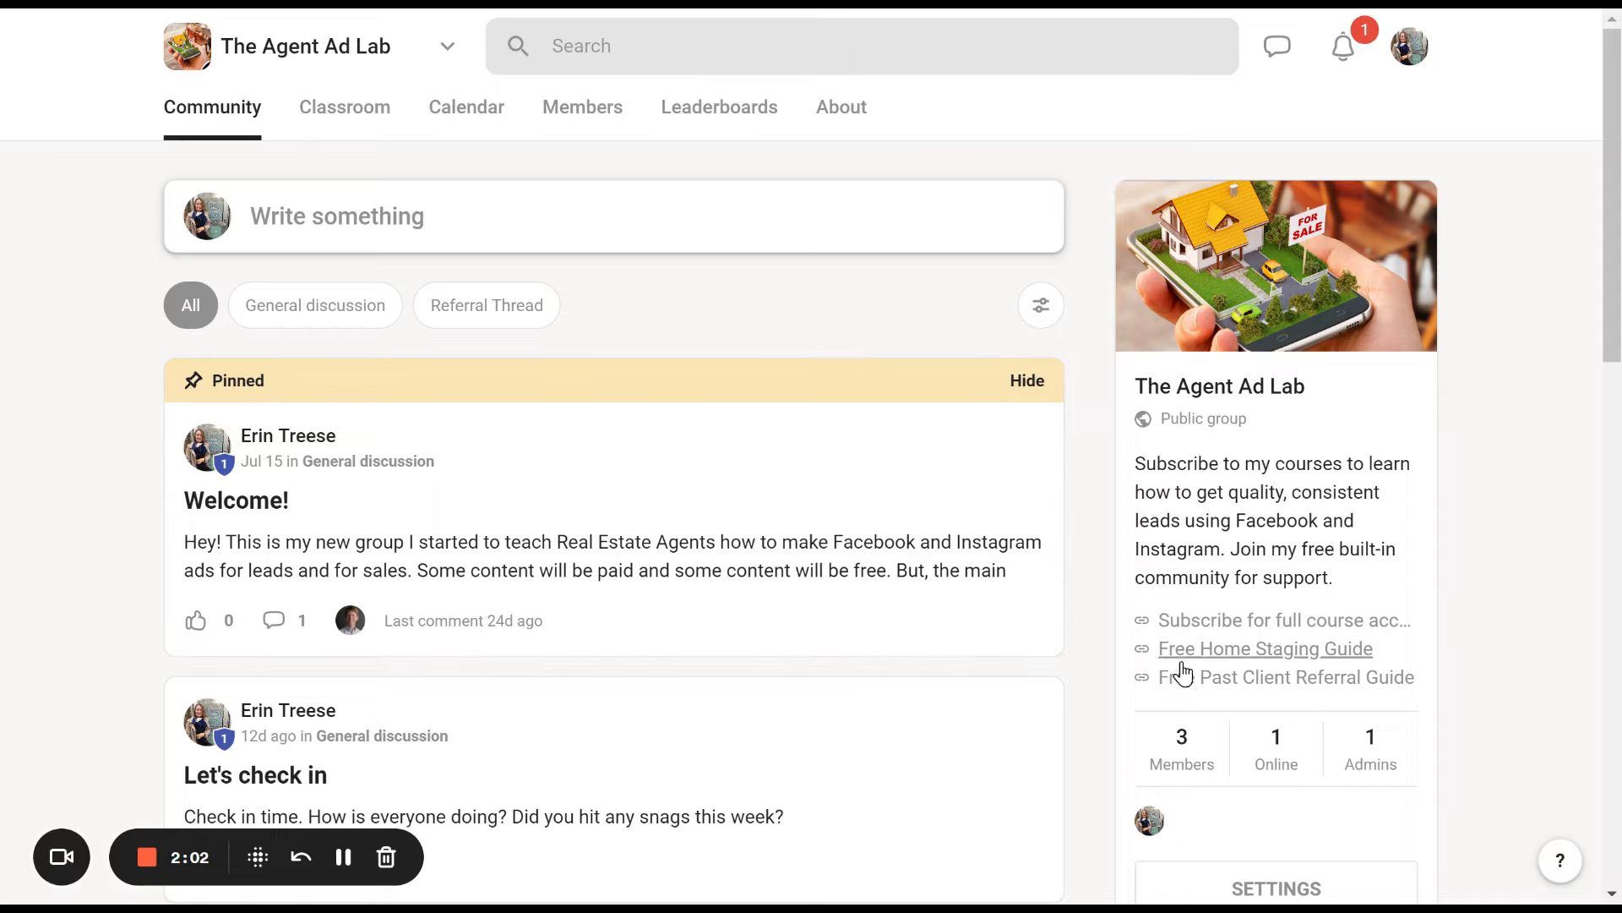
{"action": "mouse_move", "coordinate": [1210, 657]}
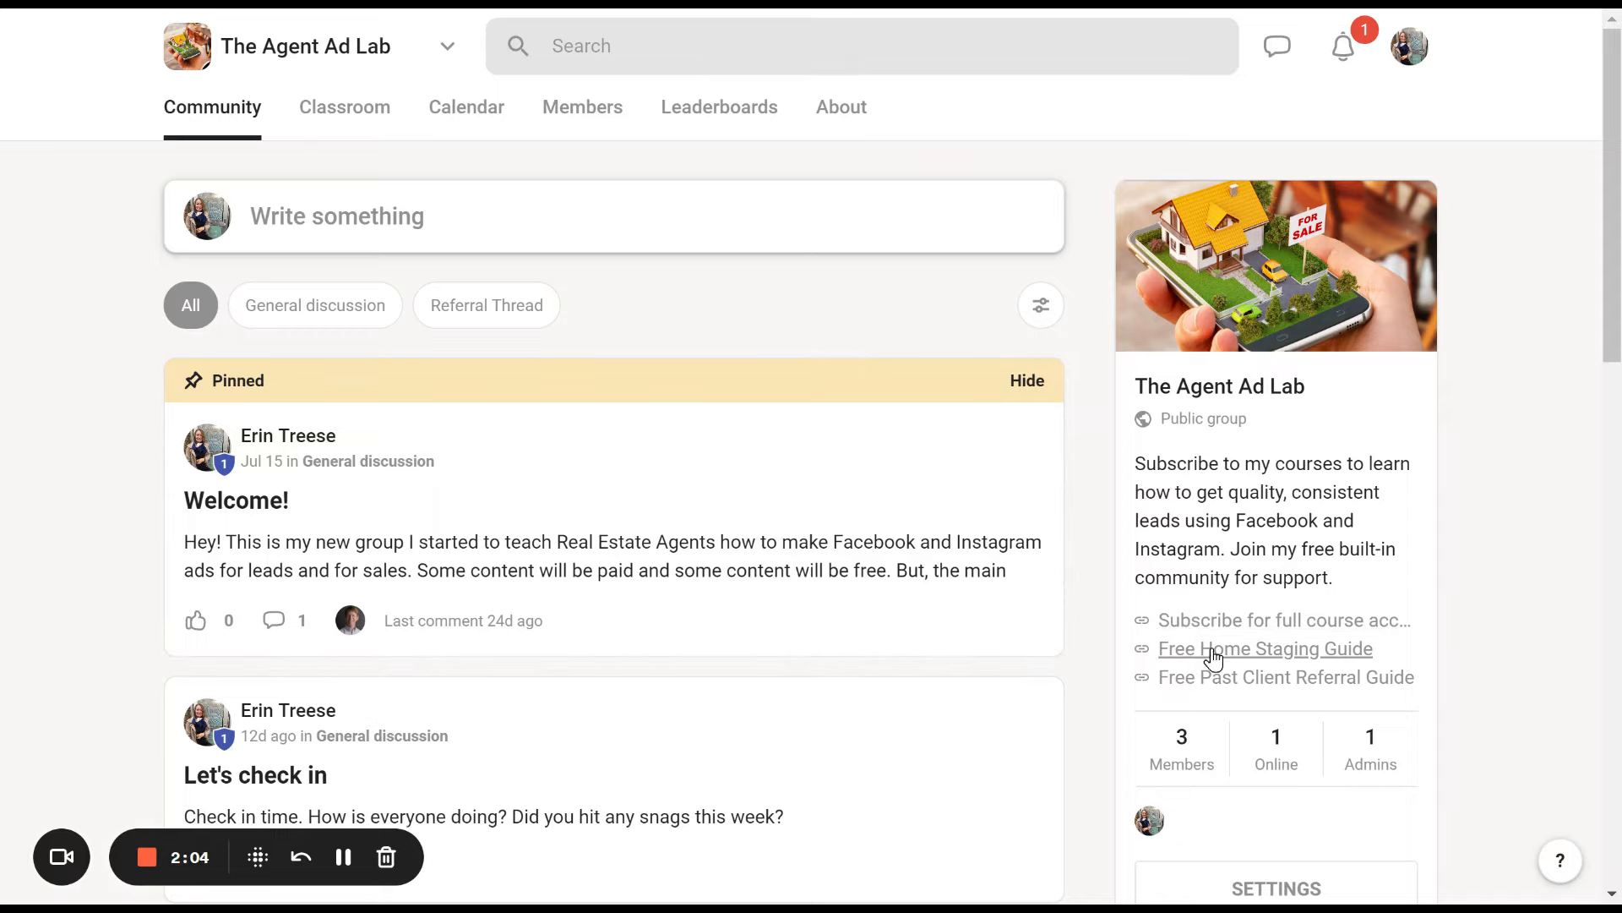
{"action": "mouse_move", "coordinate": [1214, 690]}
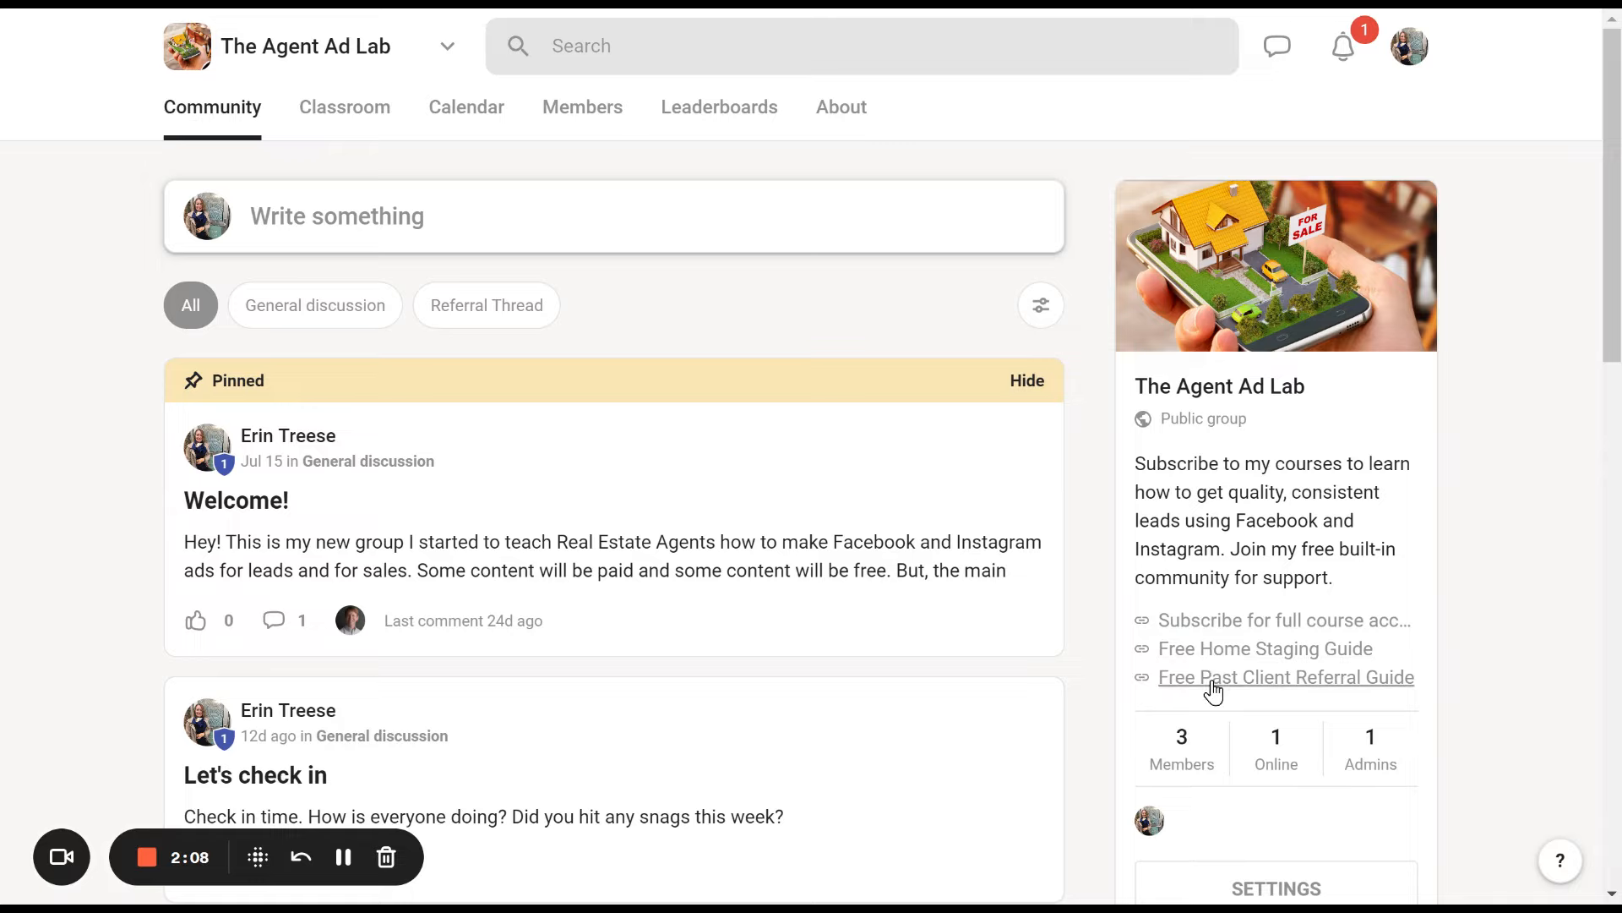
{"action": "mouse_move", "coordinate": [1384, 588]}
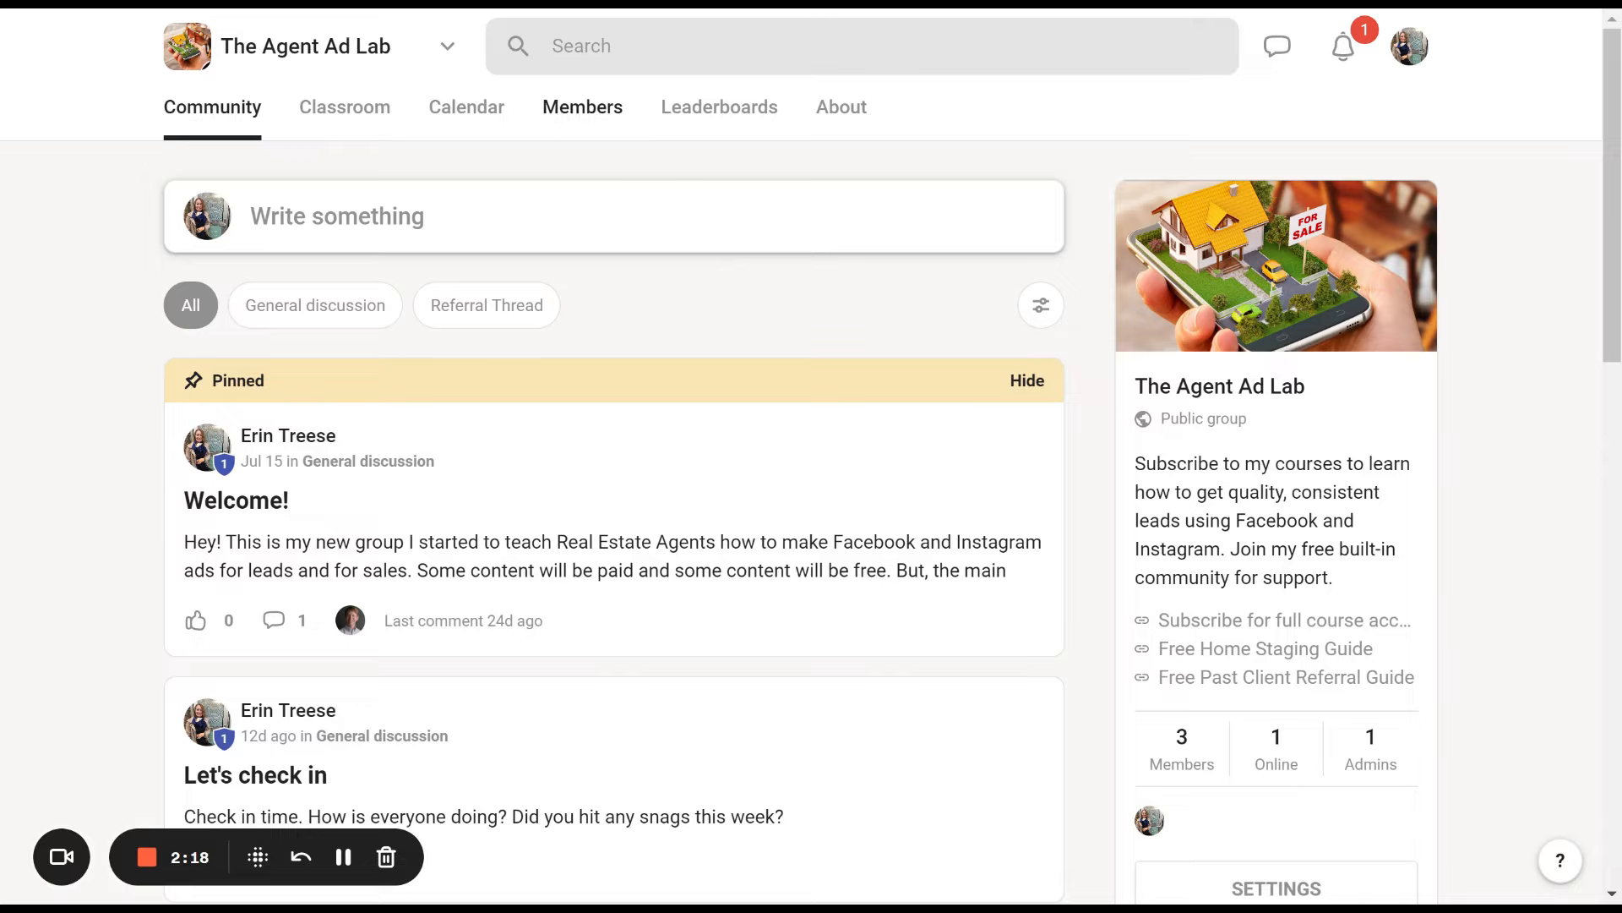
{"action": "mouse_move", "coordinate": [689, 106]}
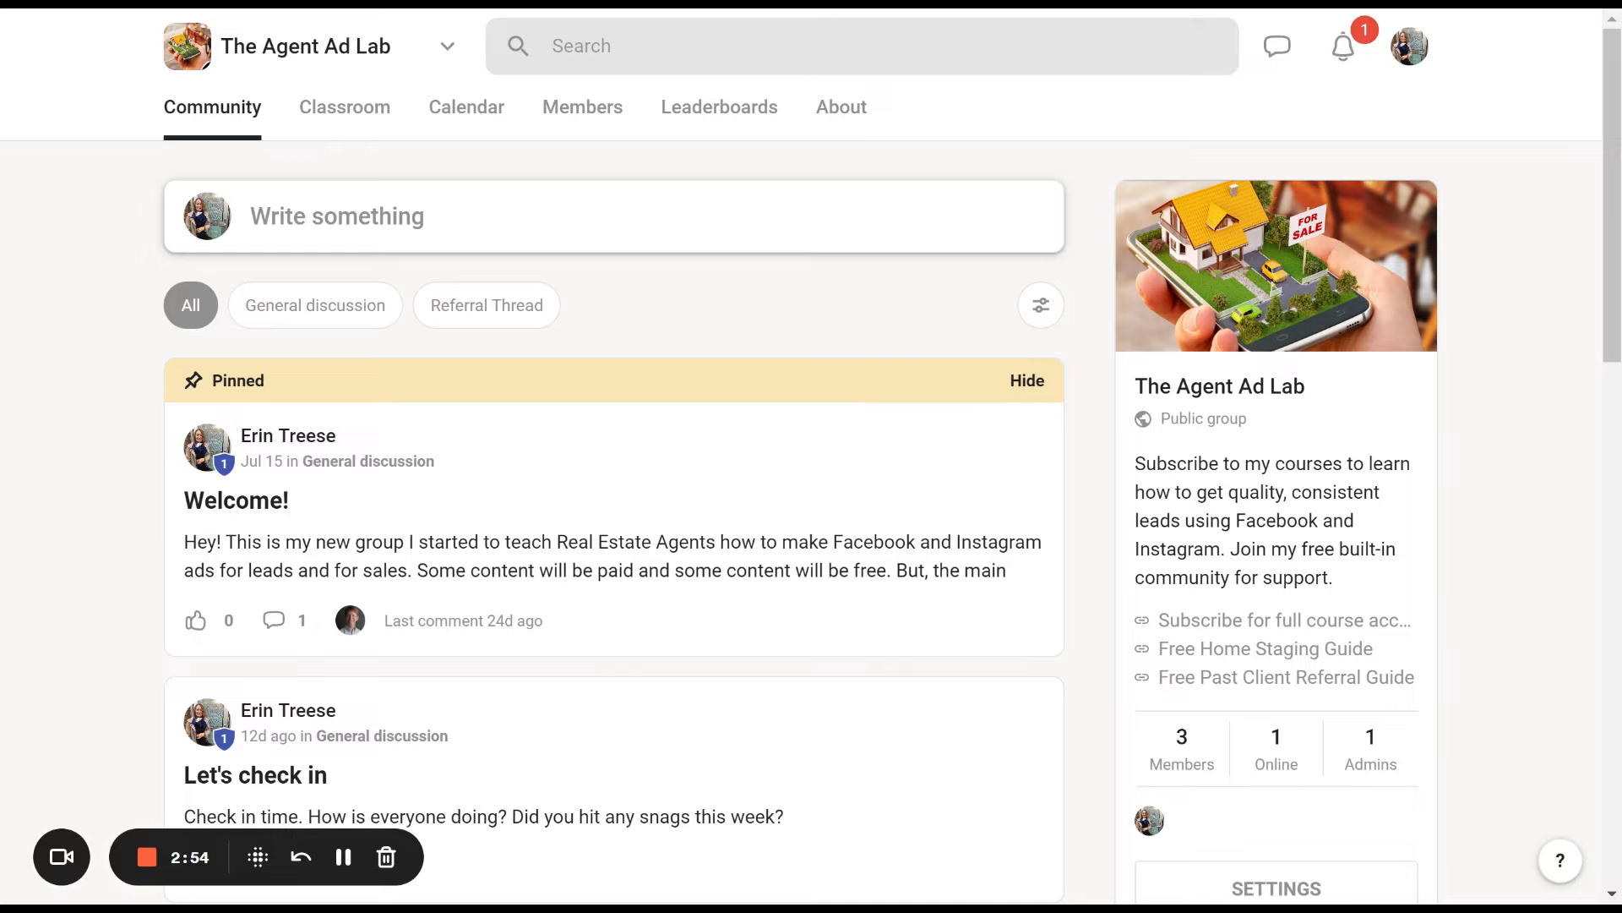
{"action": "mouse_move", "coordinate": [86, 372]}
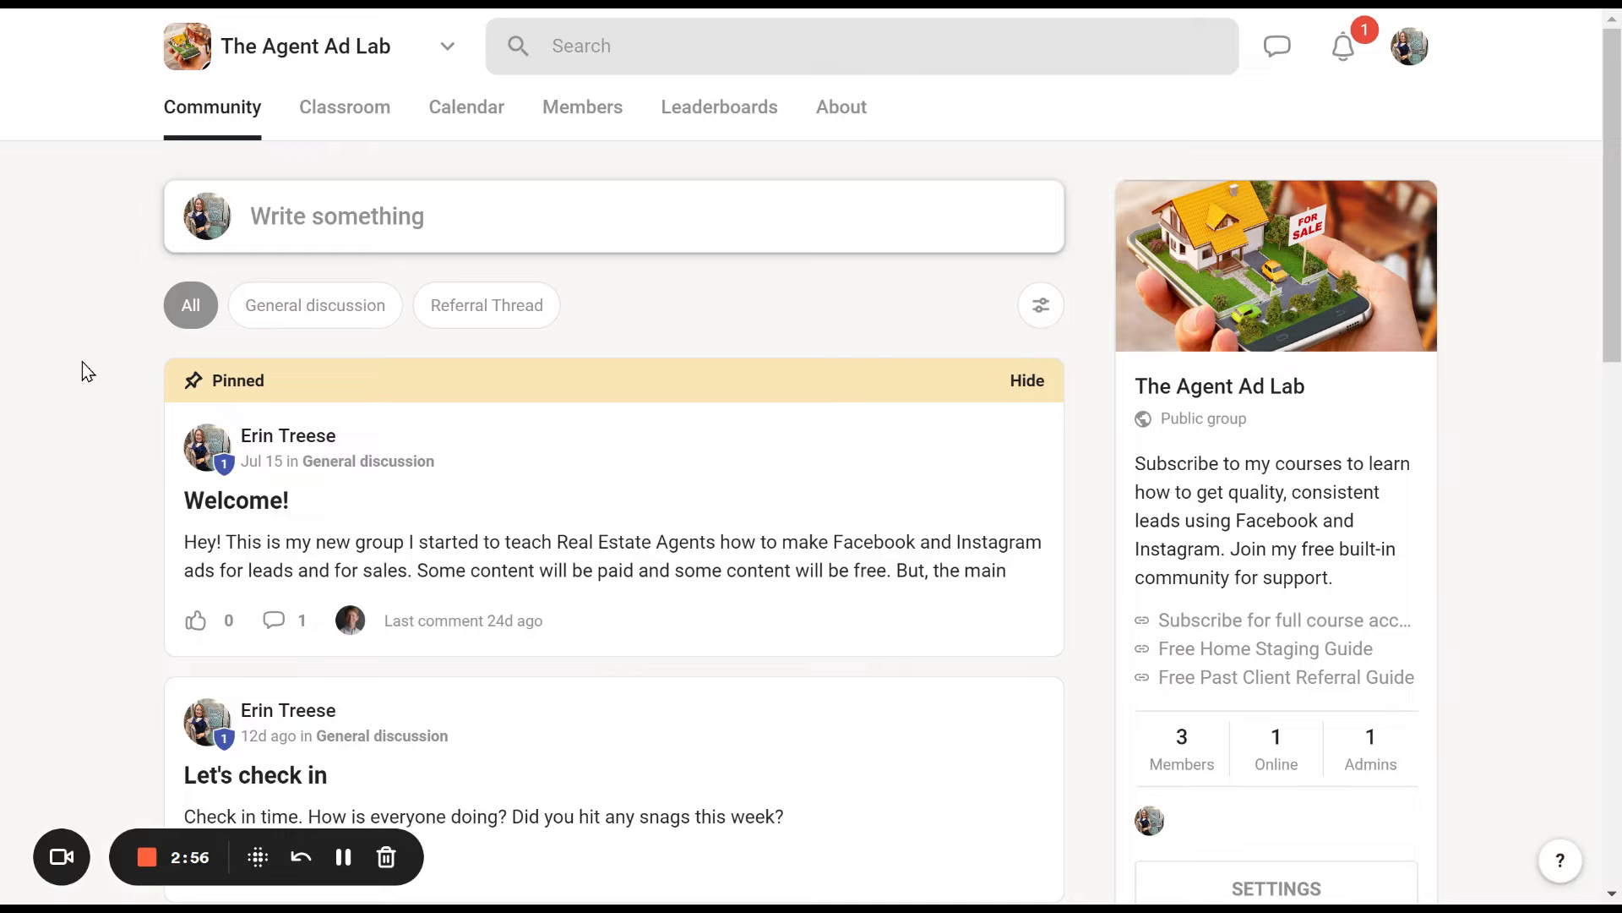
{"action": "mouse_move", "coordinate": [72, 385]}
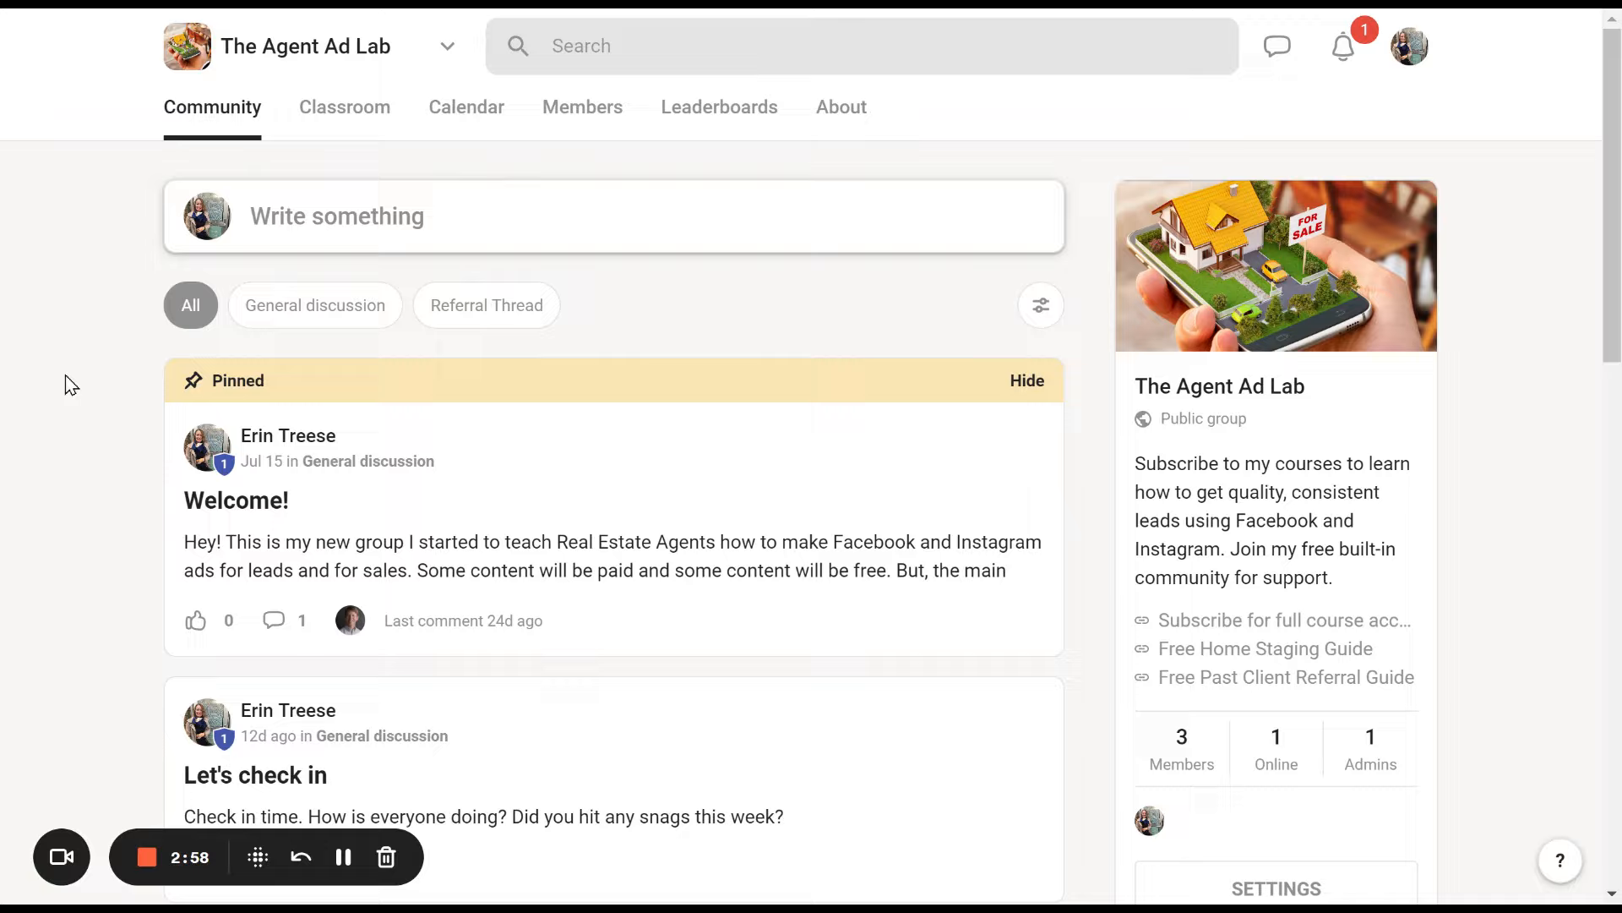